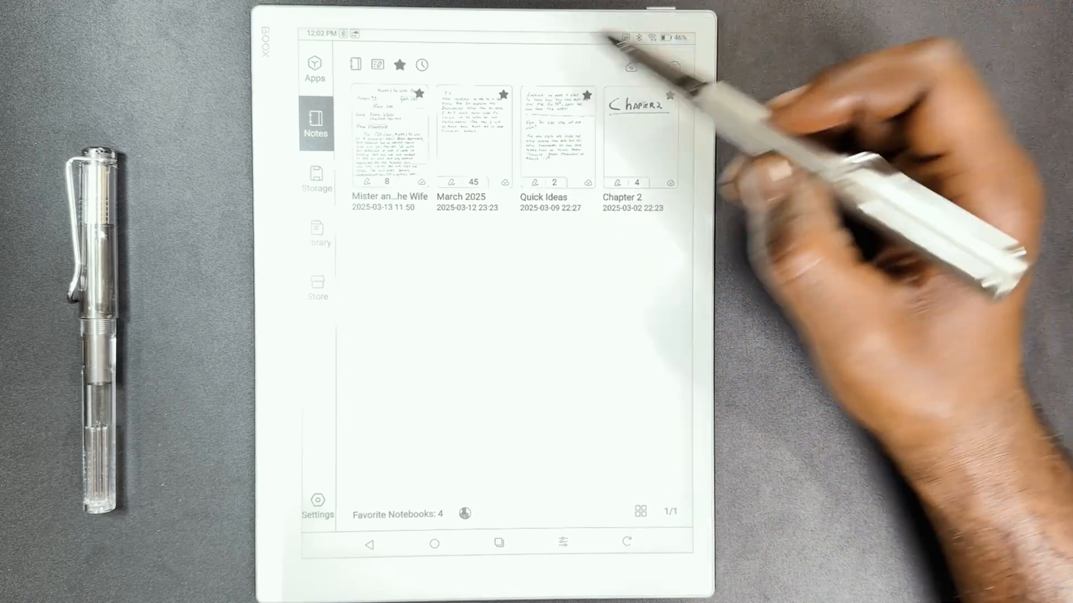
Open the Mister and the Wife podcast notebook to its eight-page thumbnail contents
click(388, 135)
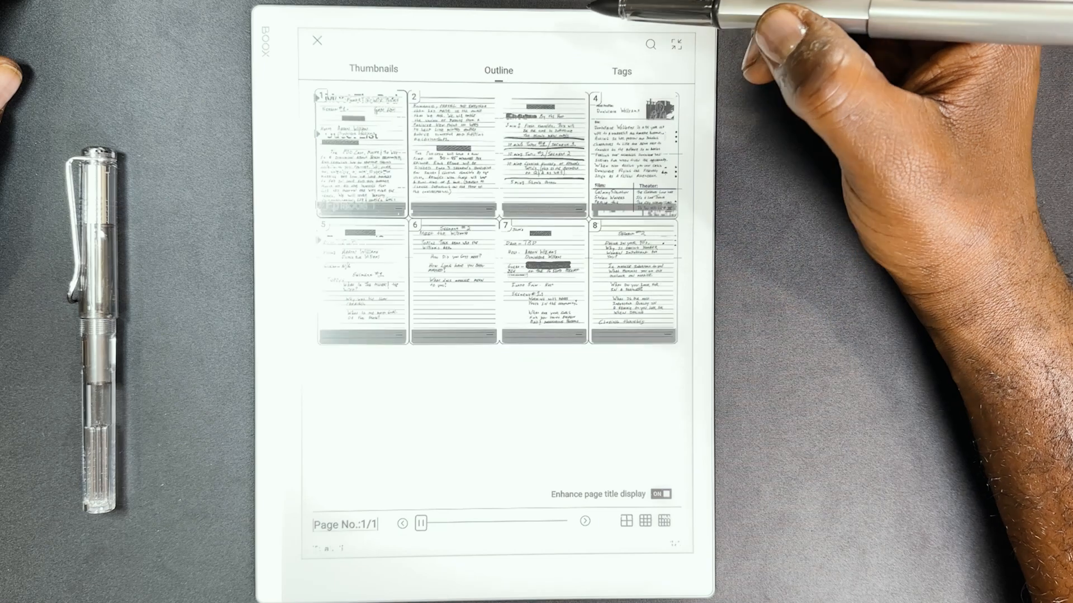
Expand Meet The Pod and the remaining outline headings, then jump to the notebook's first page
click(498, 70)
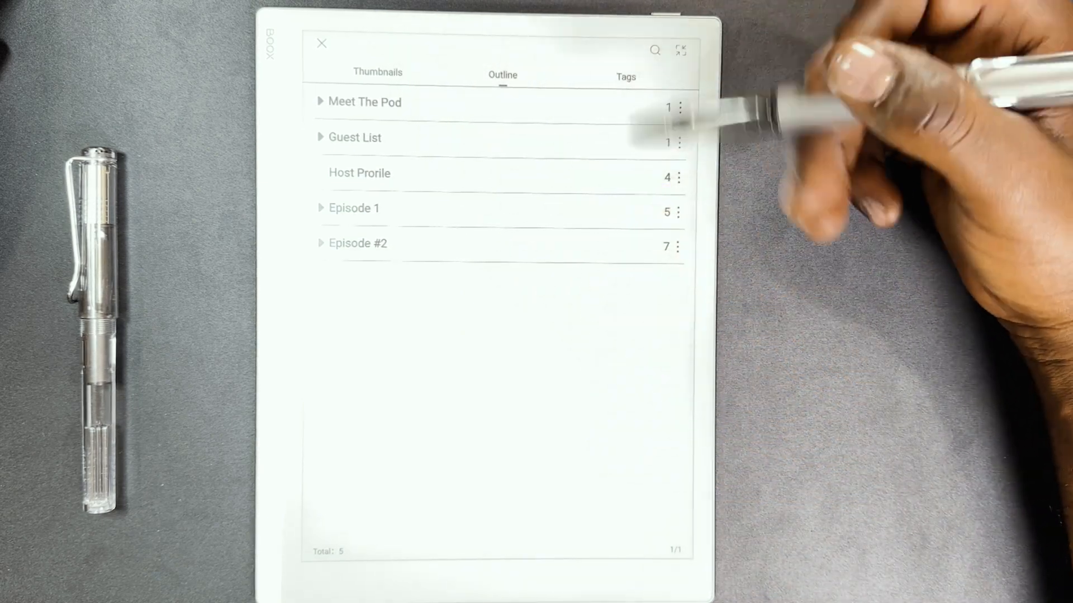
mouse_move(500, 191)
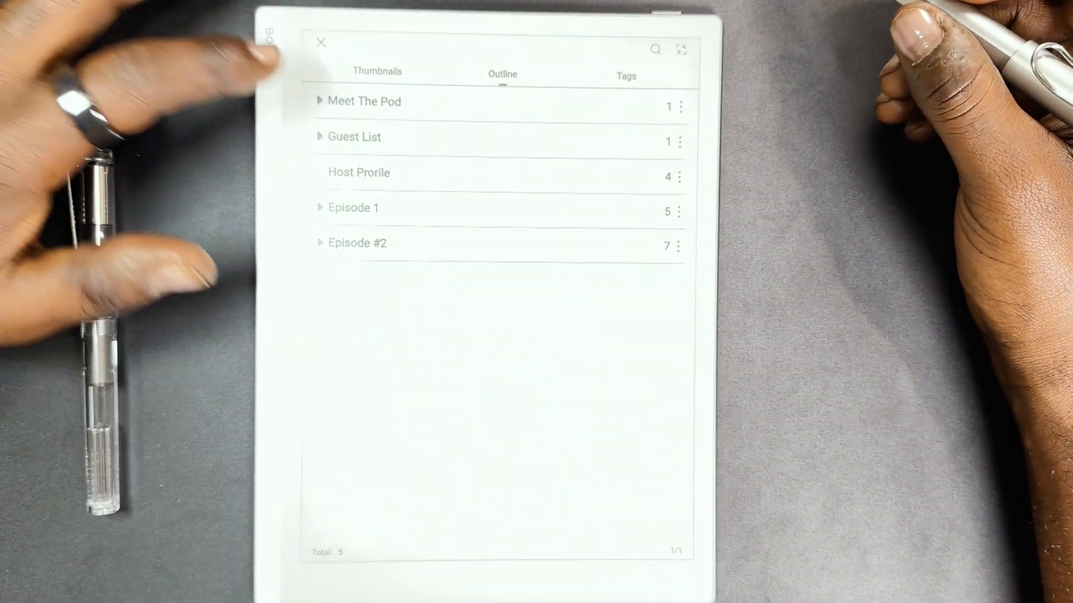
click(318, 102)
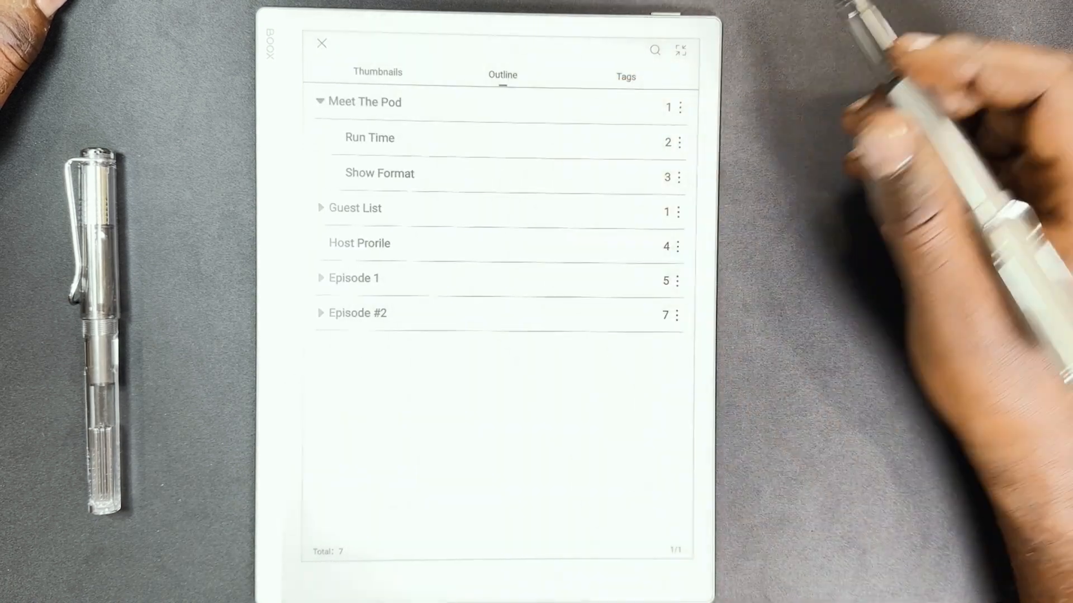
click(321, 208)
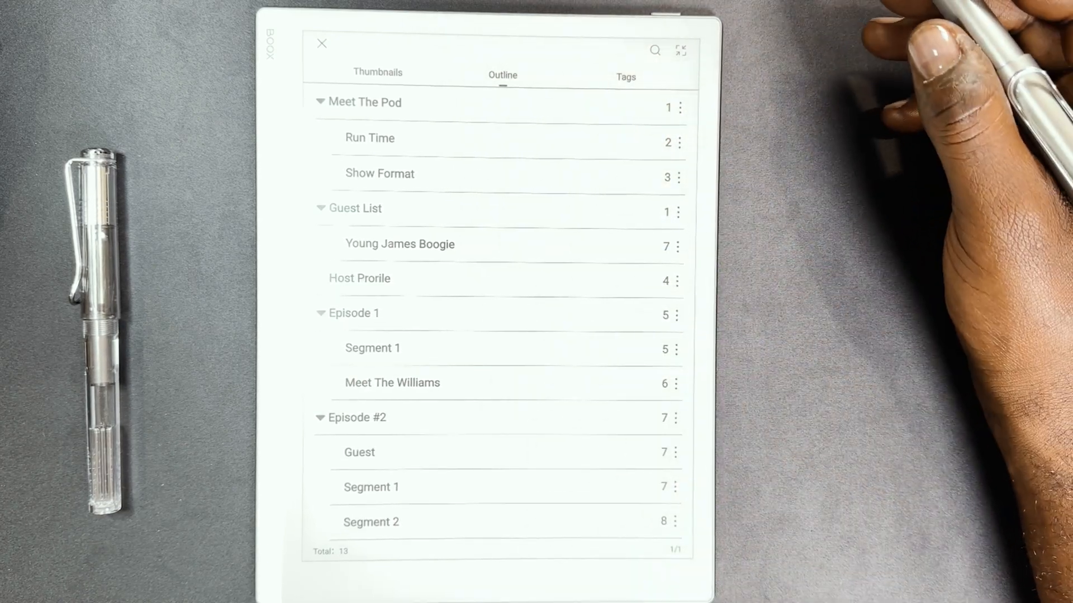
mouse_move(670, 96)
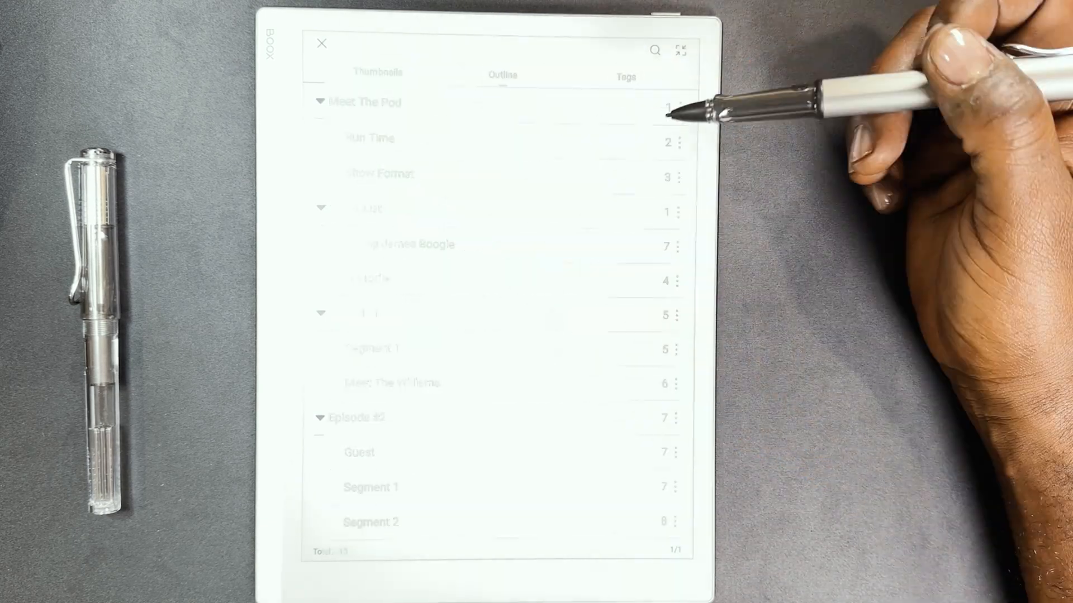
click(320, 44)
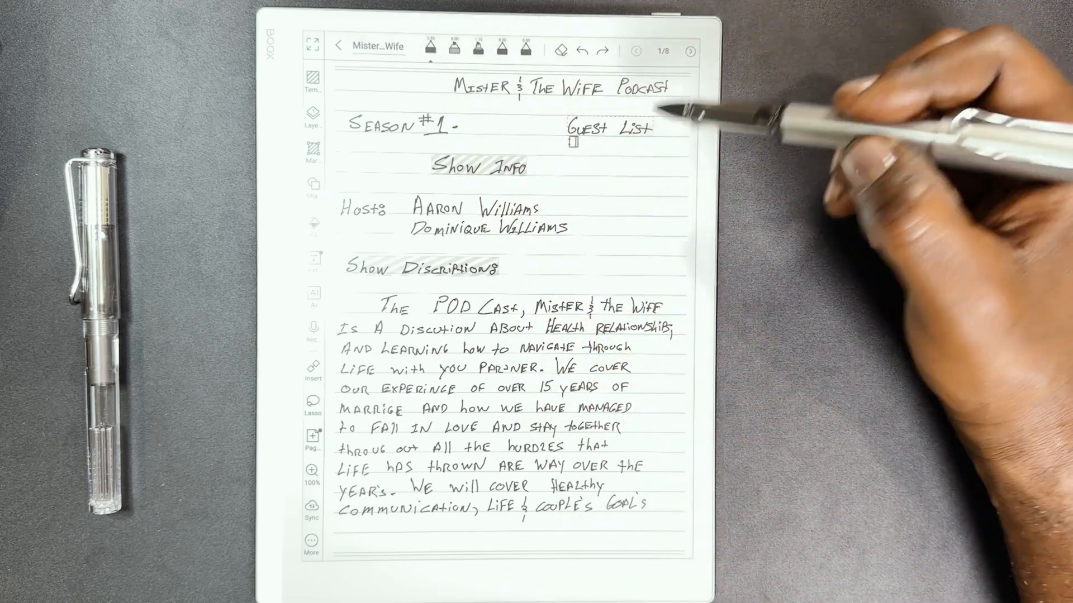
Follow the Guest List link to the guest bio and open its podcast YouTube link
click(573, 142)
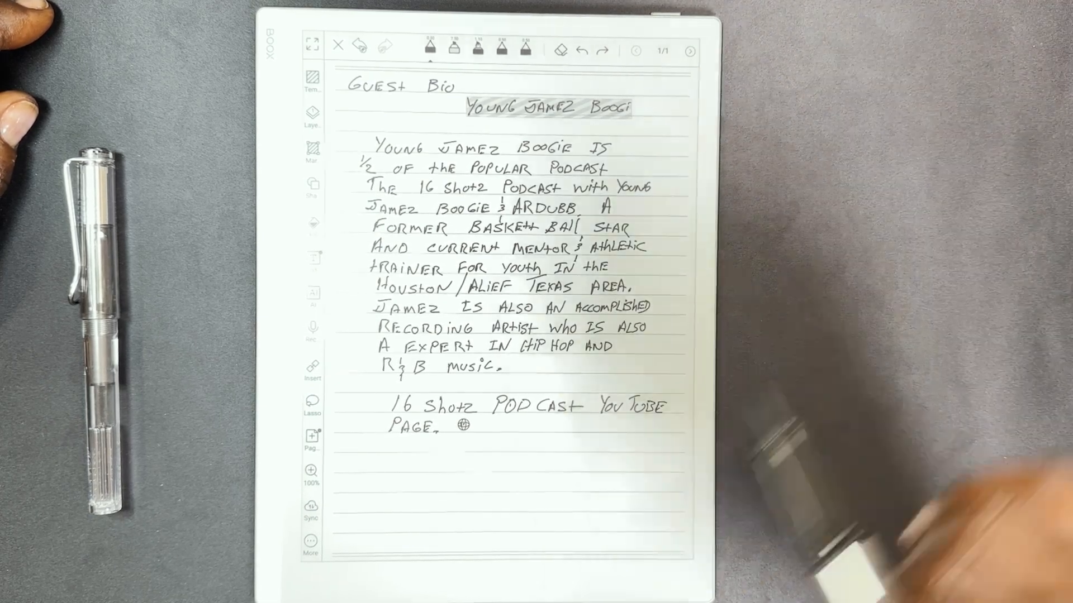
mouse_move(547, 445)
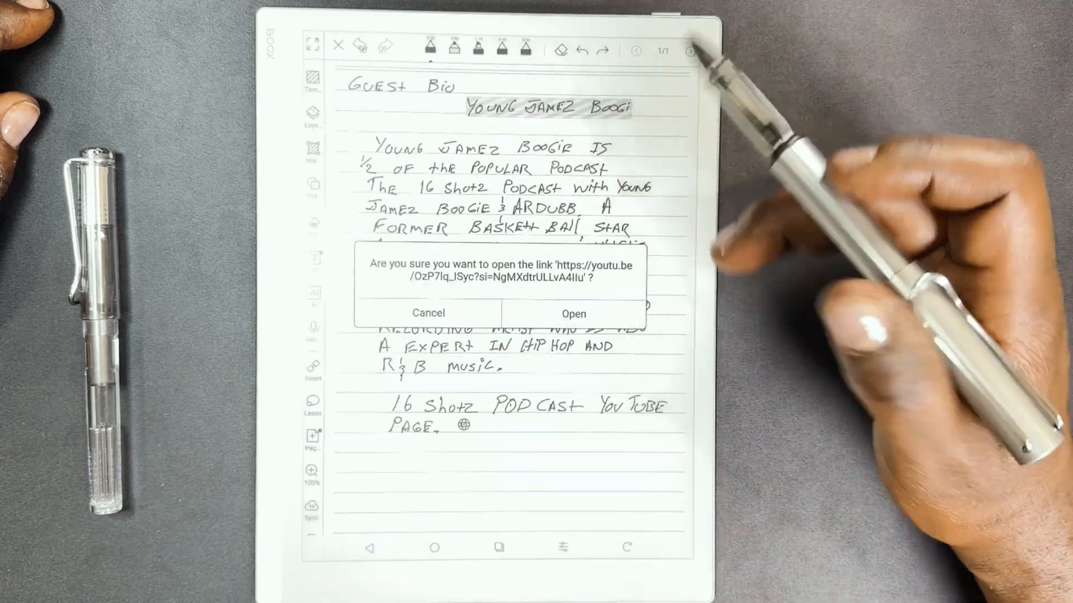
click(428, 313)
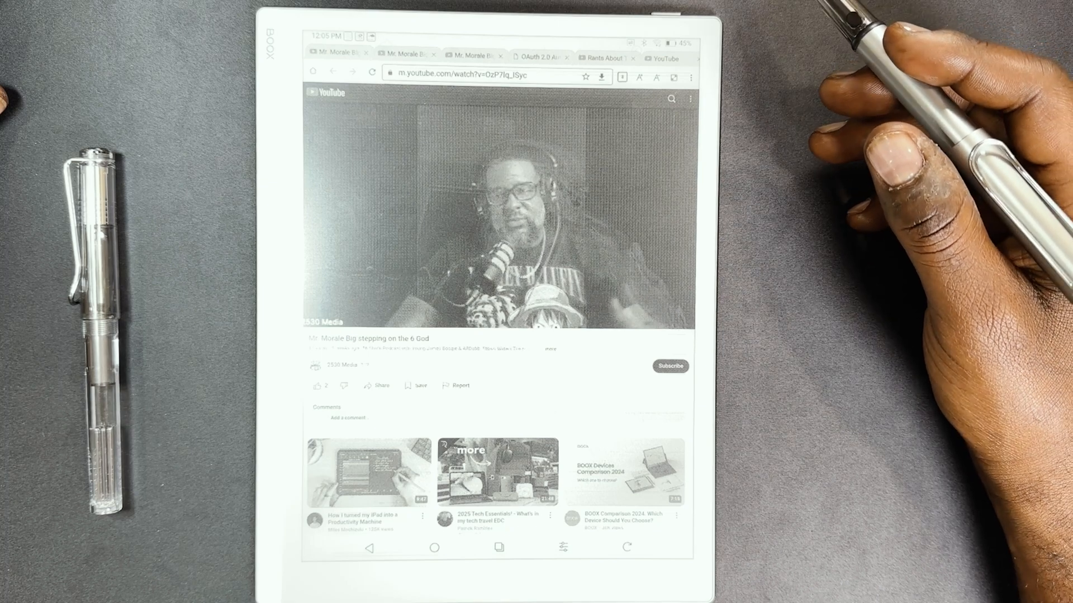
Bring up the recent-apps switcher from the podcast video in NeoBrowser
click(499, 219)
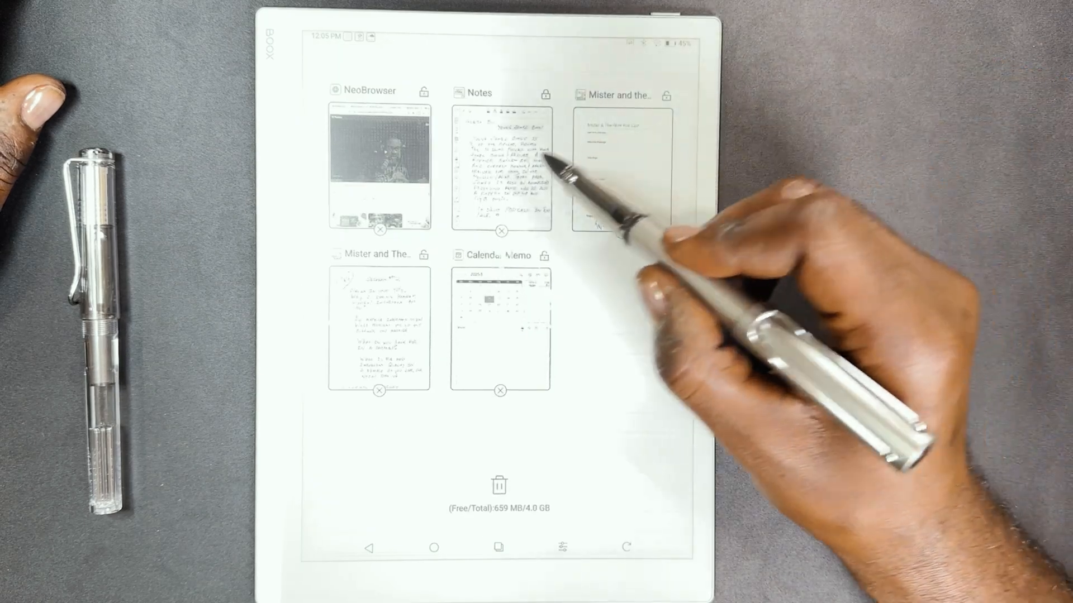
Return to BOOX Notes' guest bio and back to the notebook's expanded outline
click(501, 167)
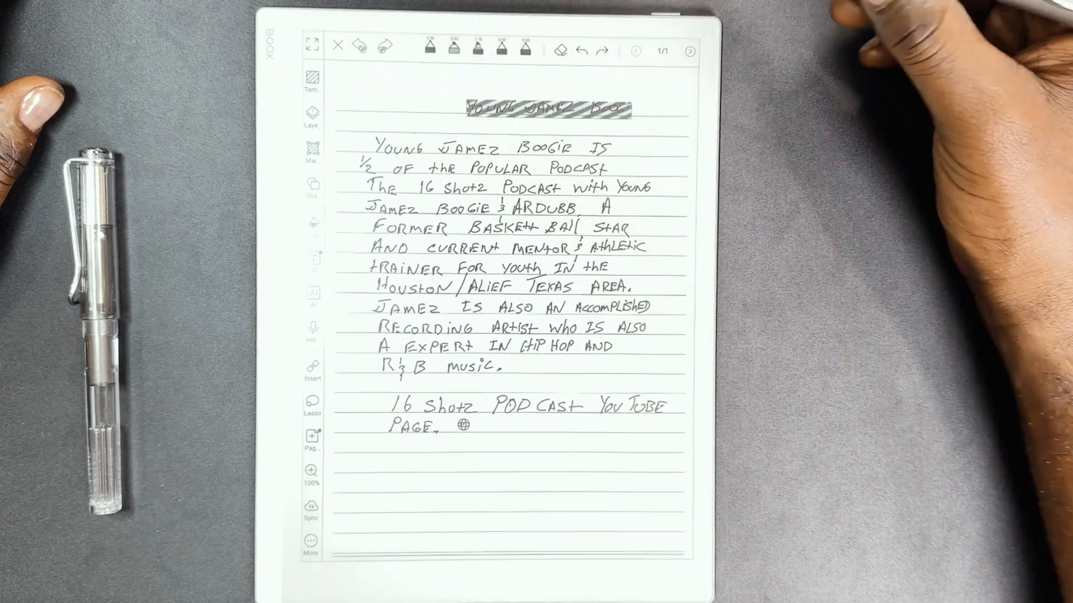
click(691, 52)
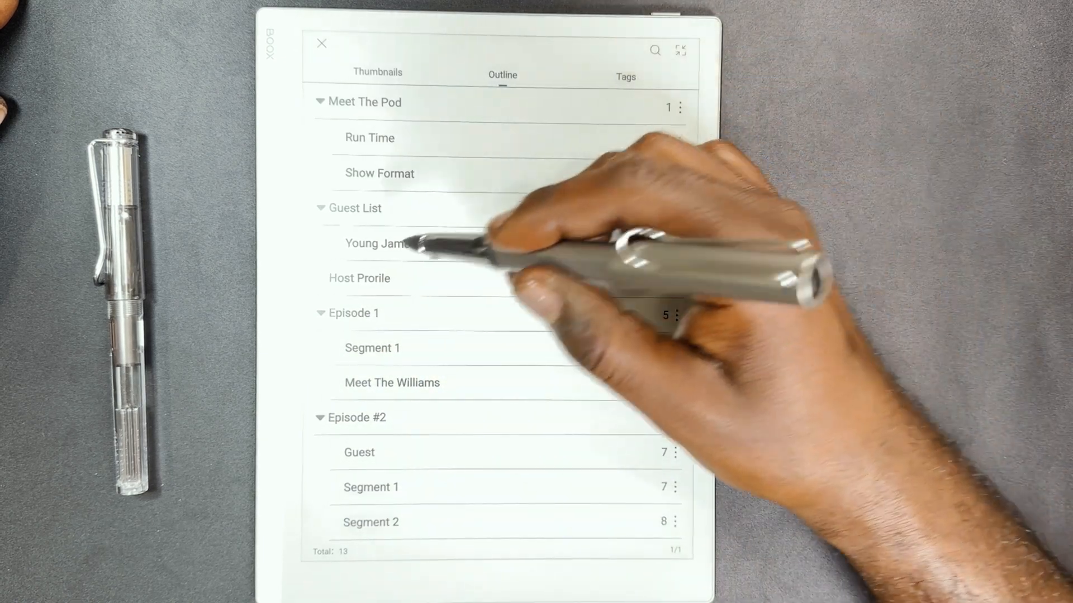
click(358, 278)
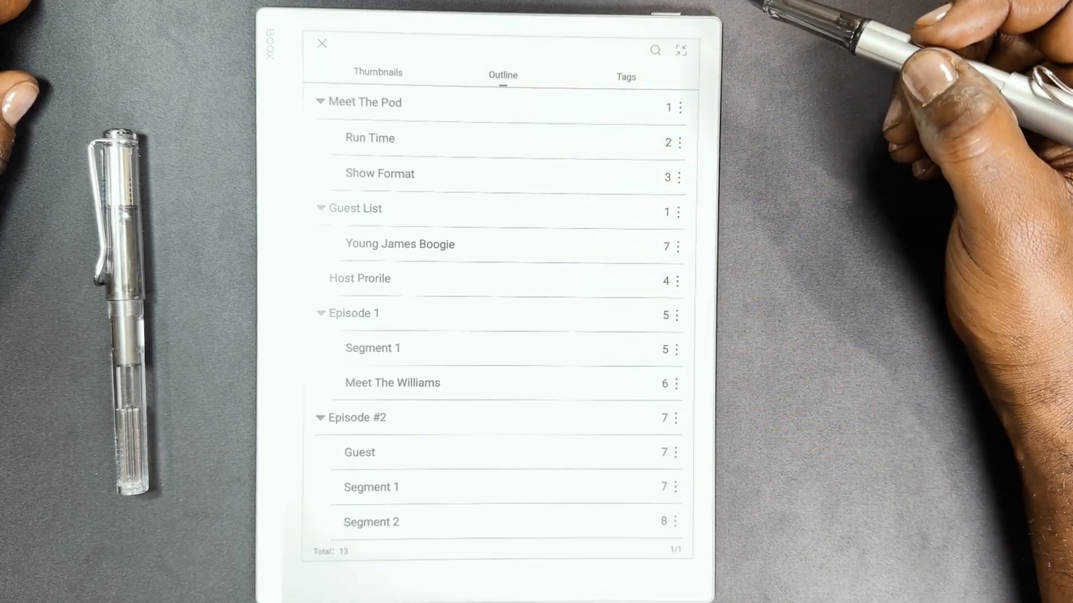
mouse_move(650, 55)
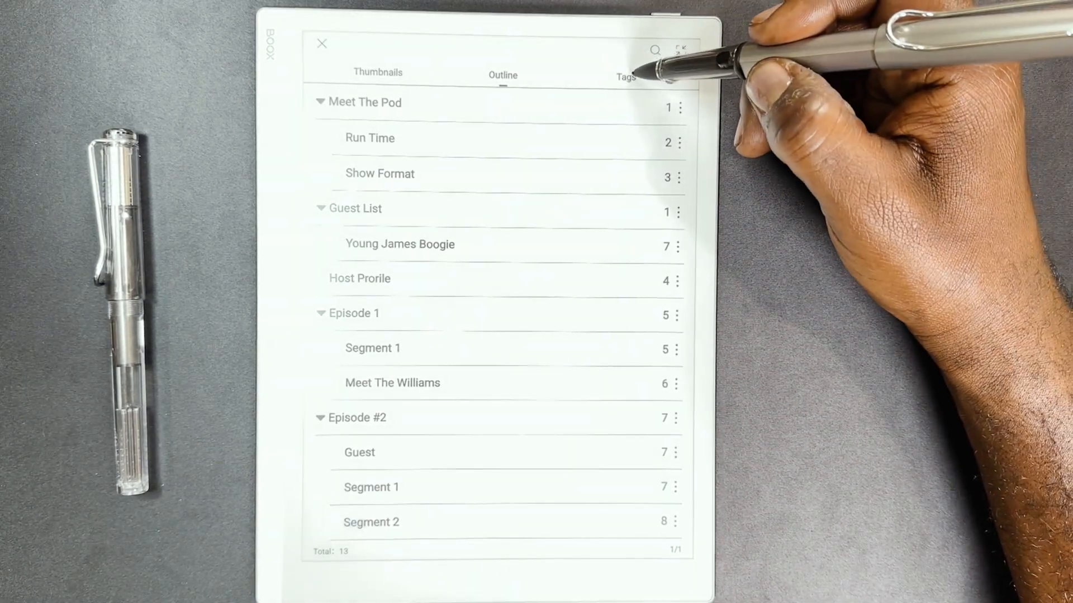
Show the notebook's seven tags such as Show INFO and EPISODE #1 with their page numbers
click(625, 75)
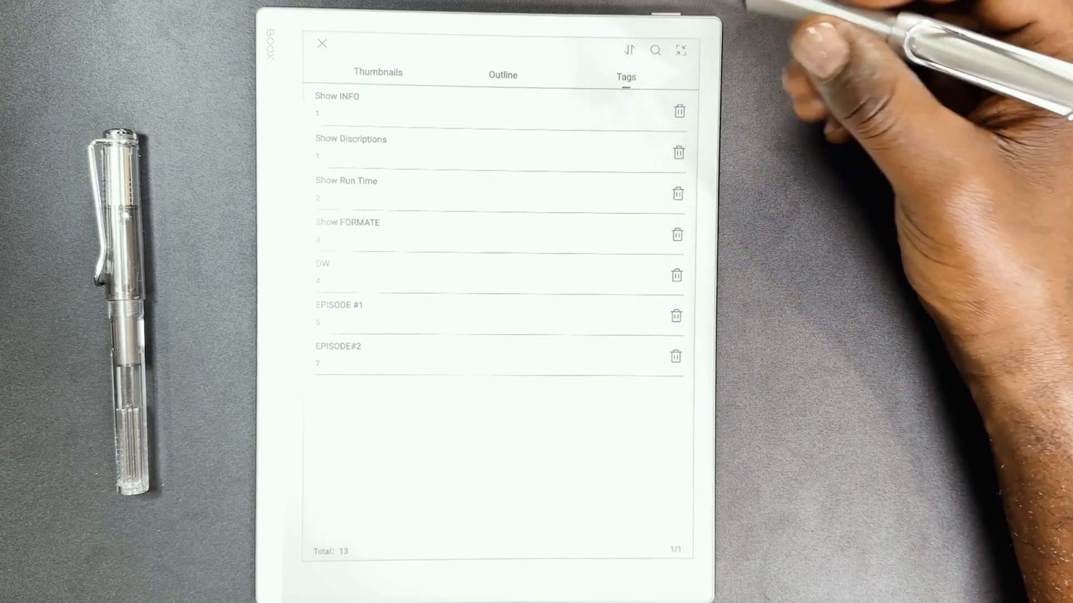
mouse_move(616, 199)
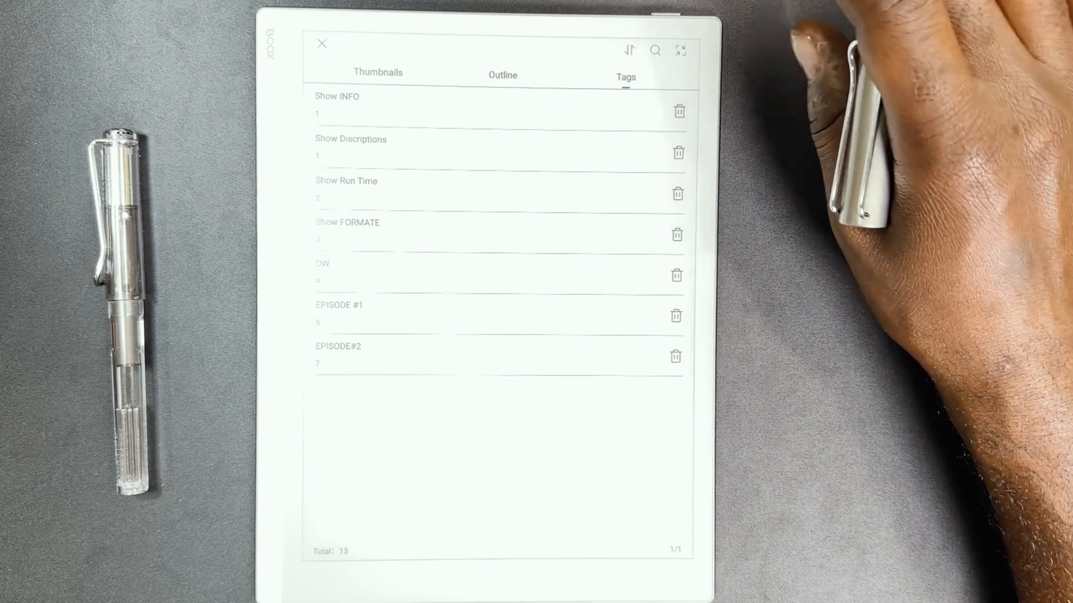
mouse_move(854, 103)
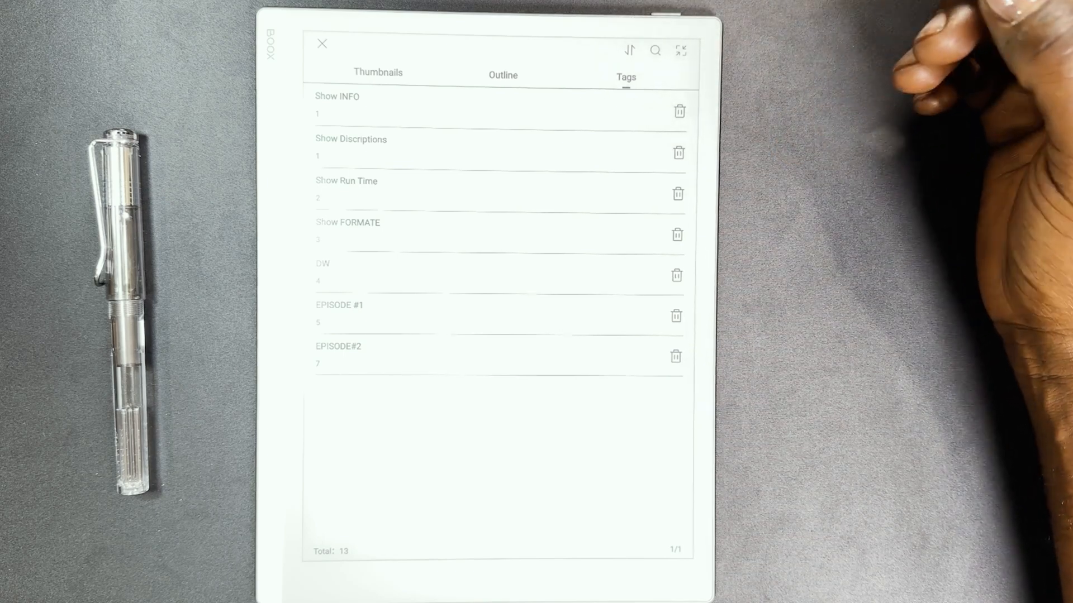
mouse_move(581, 321)
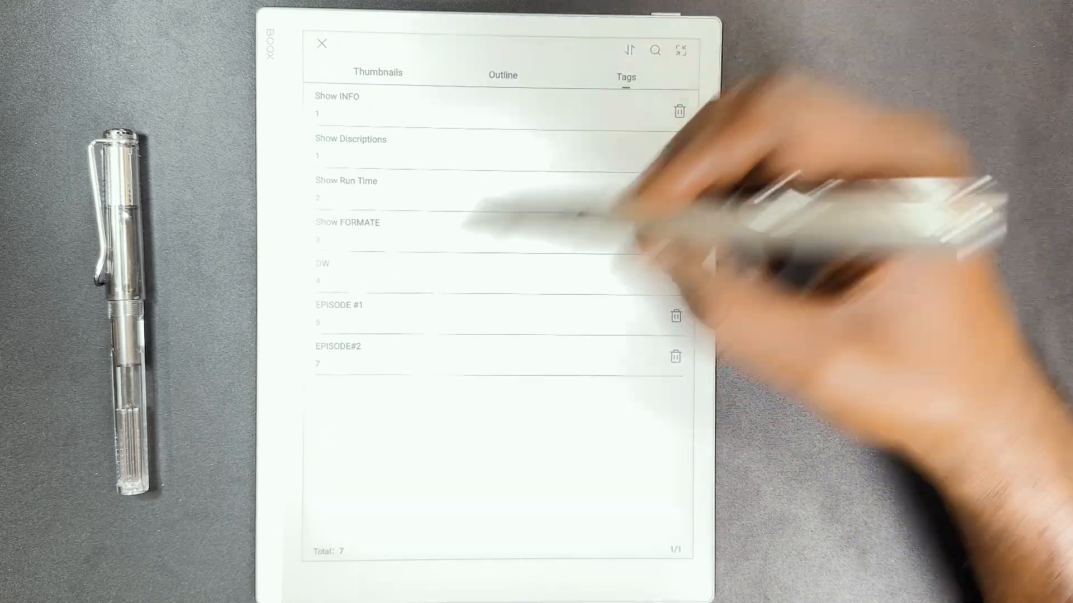
click(321, 44)
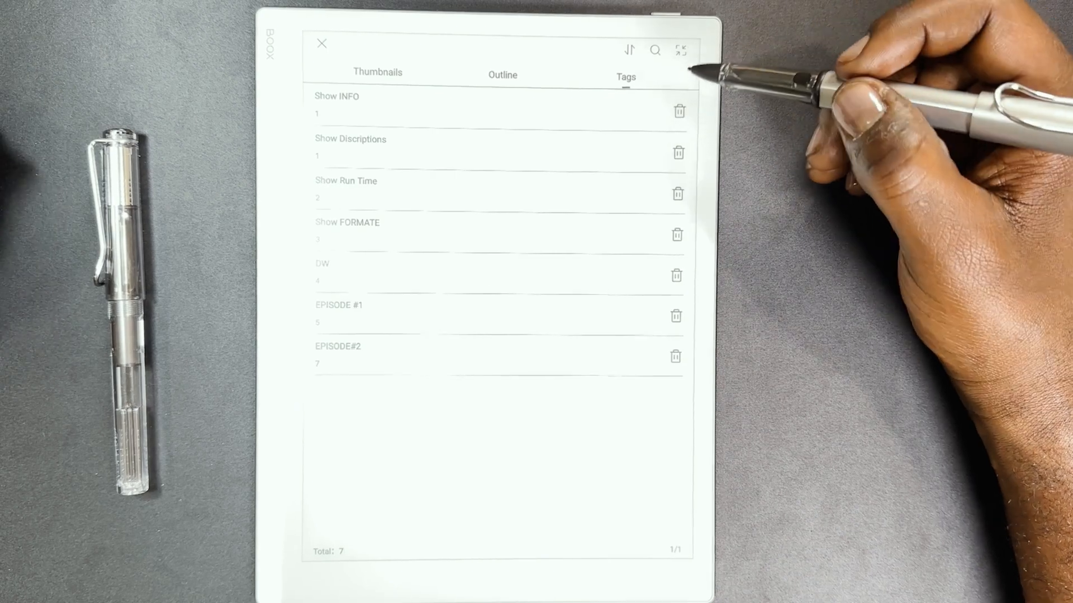
Go to the notebook's last page and add a blank ninth page after it
click(501, 74)
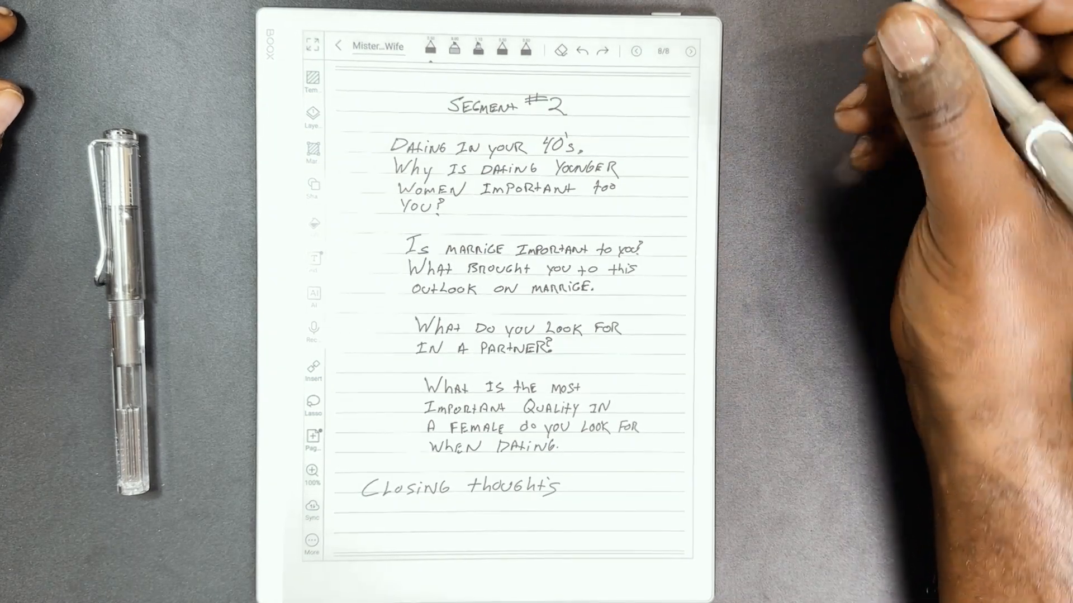
click(691, 50)
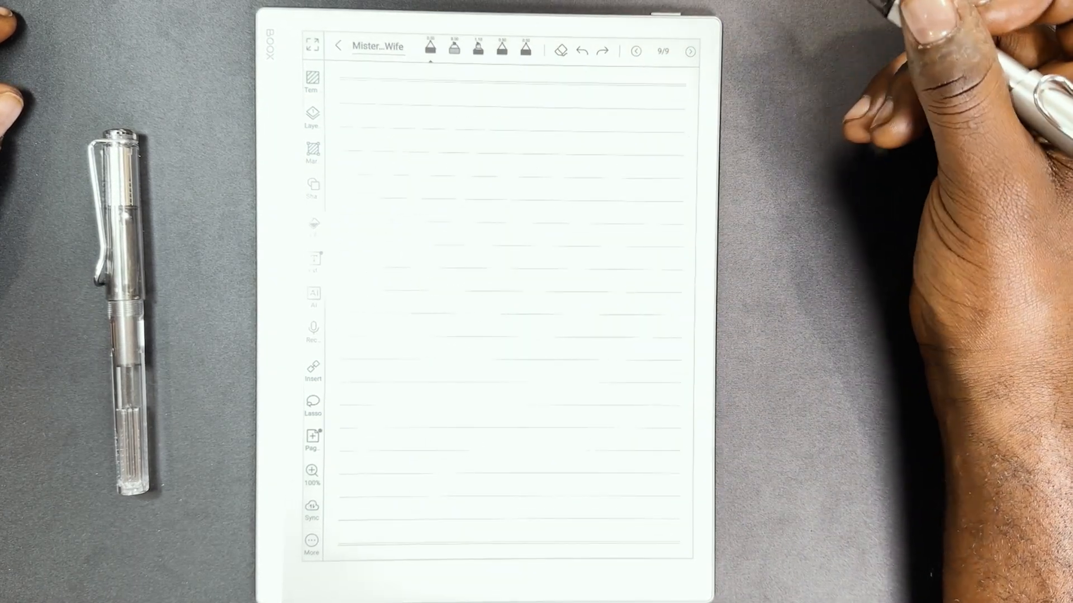
Apply the host profile template to page 9 for the Host Bob, Houston TX bio
click(311, 81)
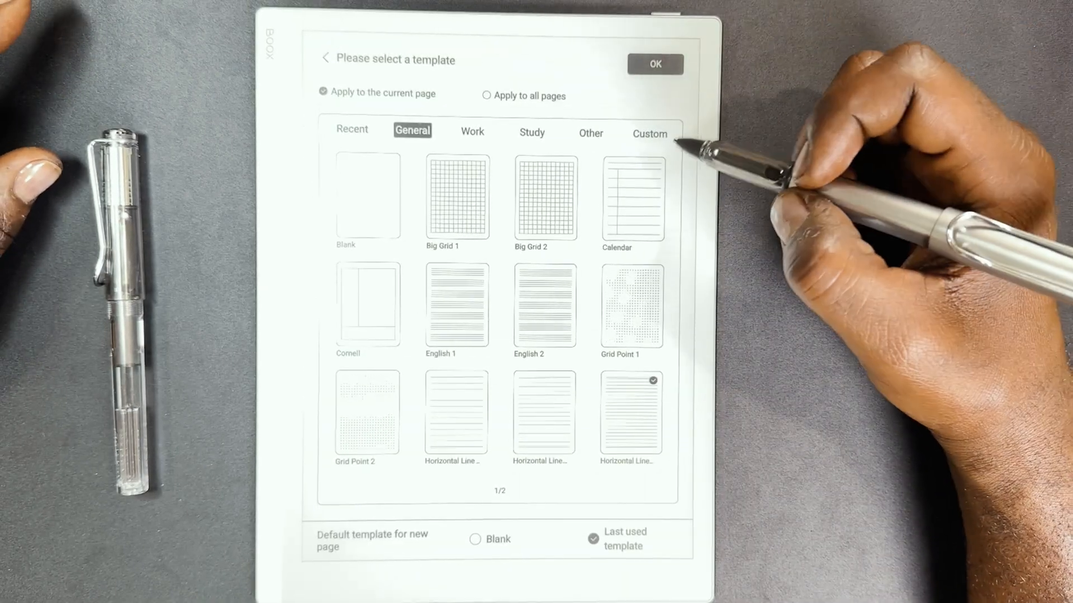
mouse_move(684, 137)
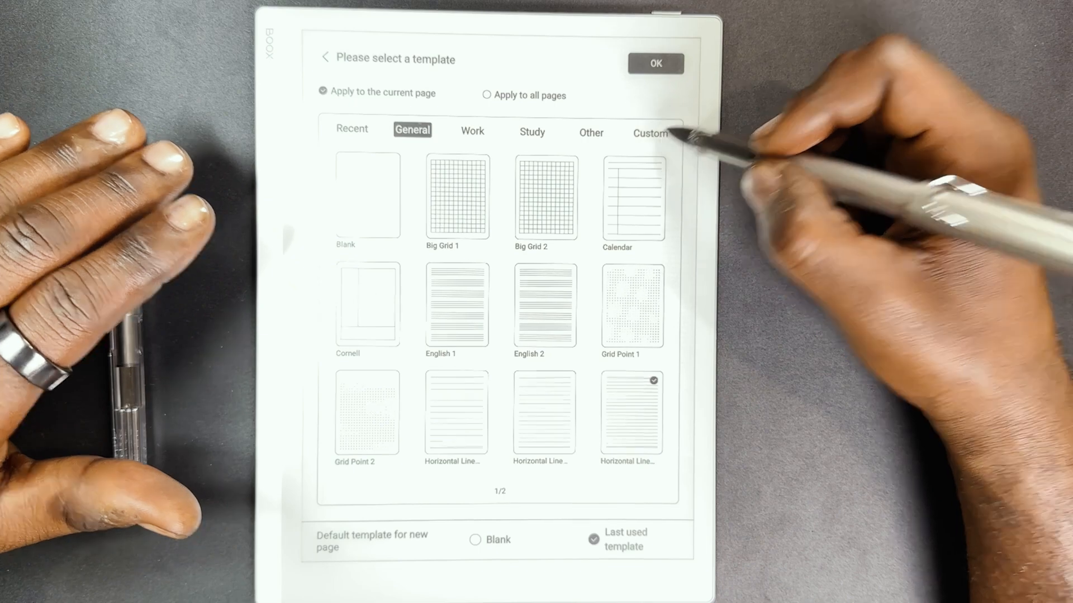
click(648, 133)
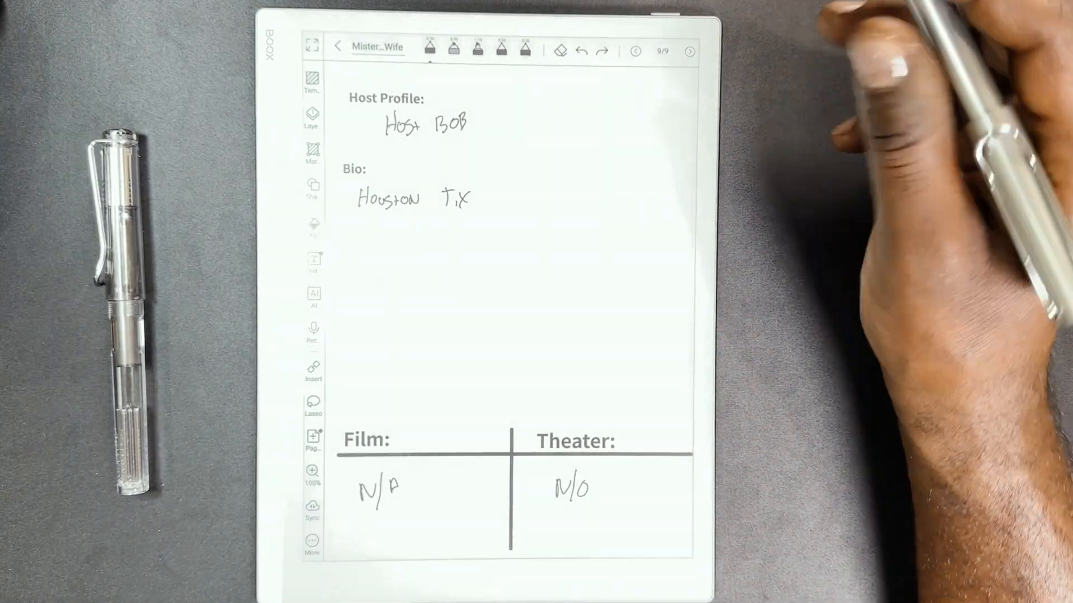
Reach the outline and bring up the options for the Host Prorile entry
click(660, 51)
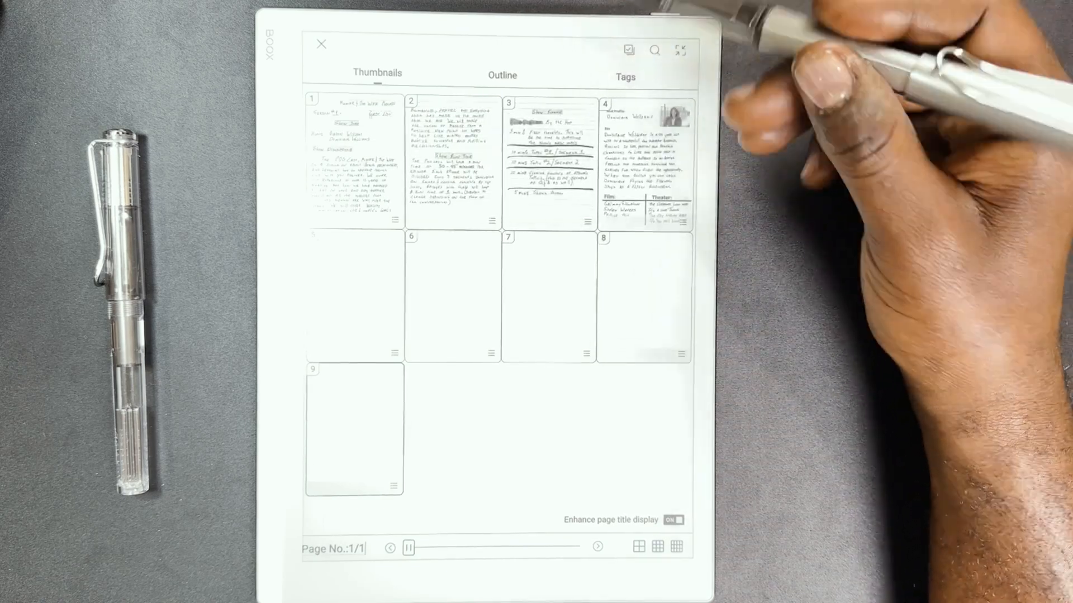
click(501, 75)
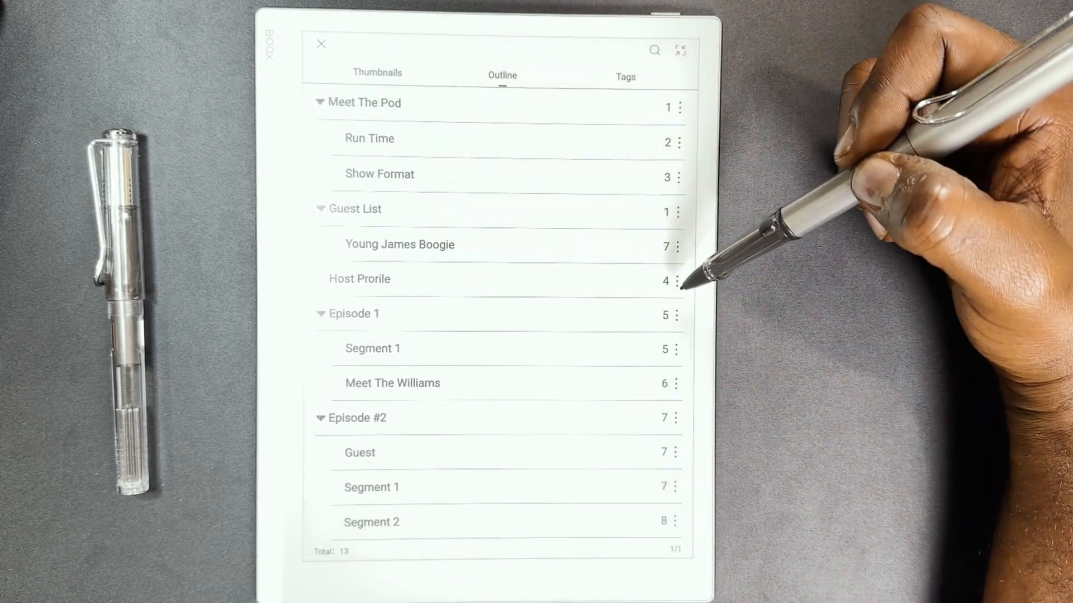
mouse_move(725, 273)
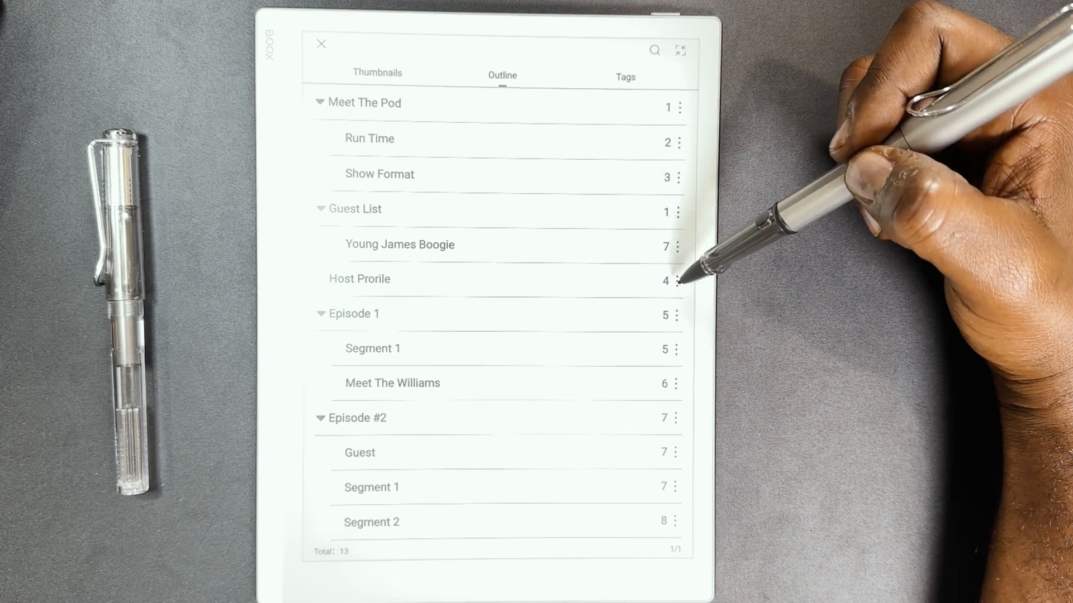
click(679, 281)
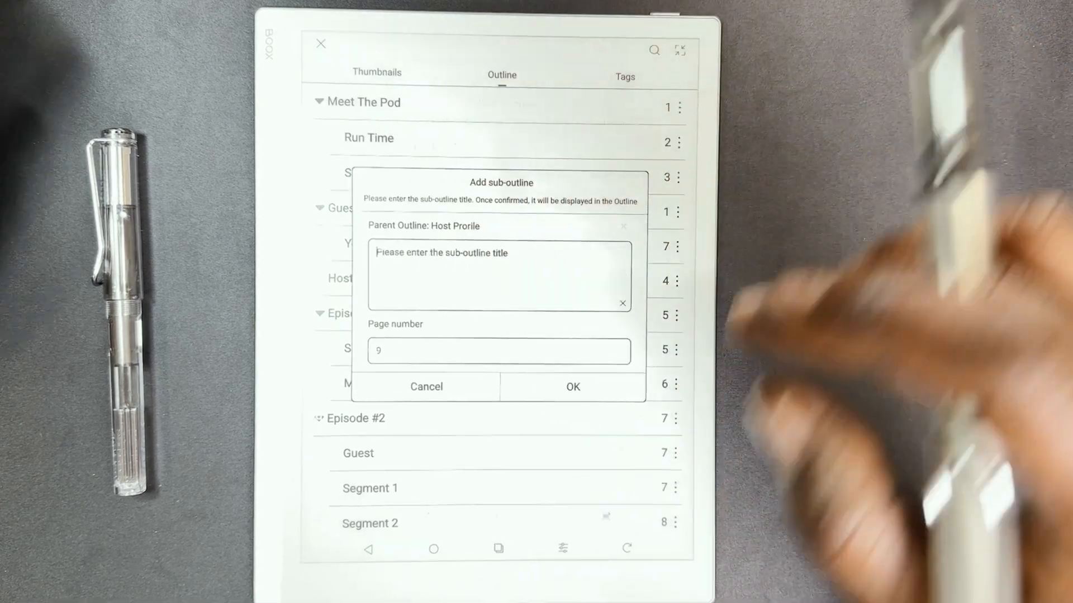
Add a sub-outline titled 'Host Bob' linked to page 9 under Host Prorile
click(500, 276)
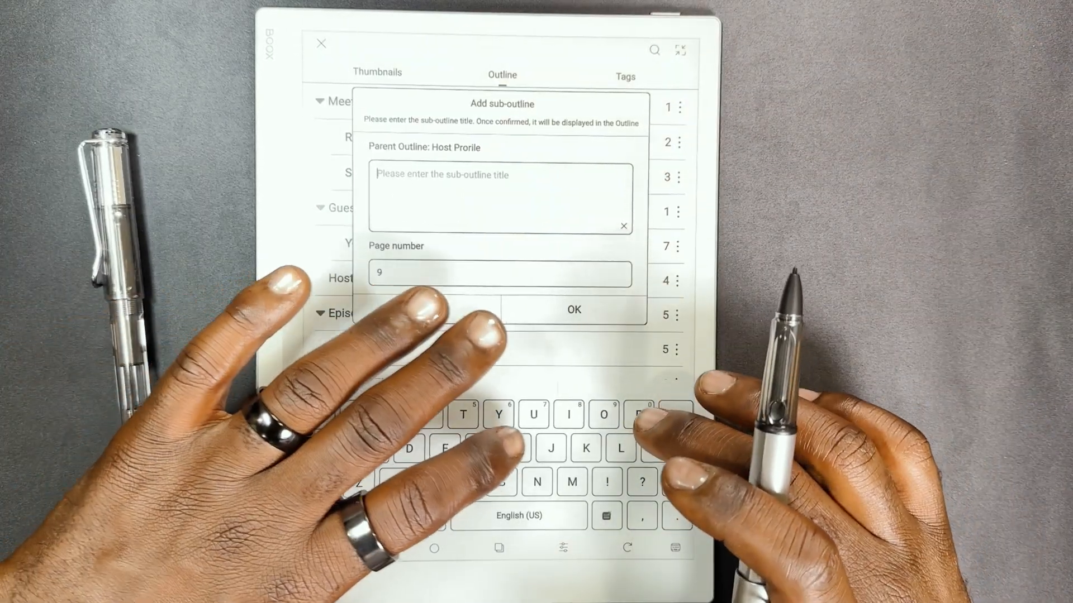
text(Host)
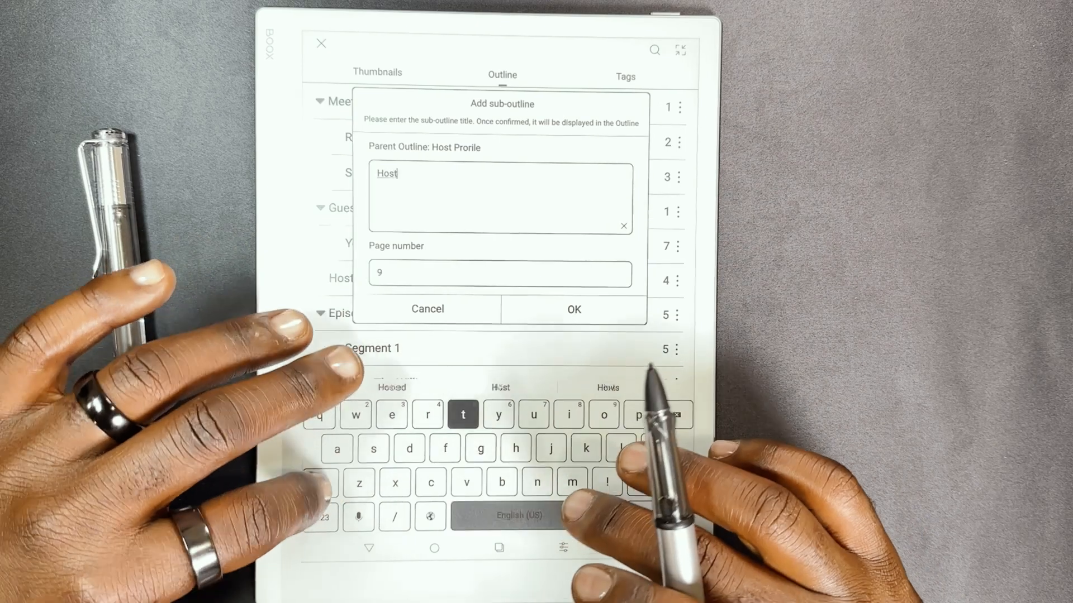
text(Bob)
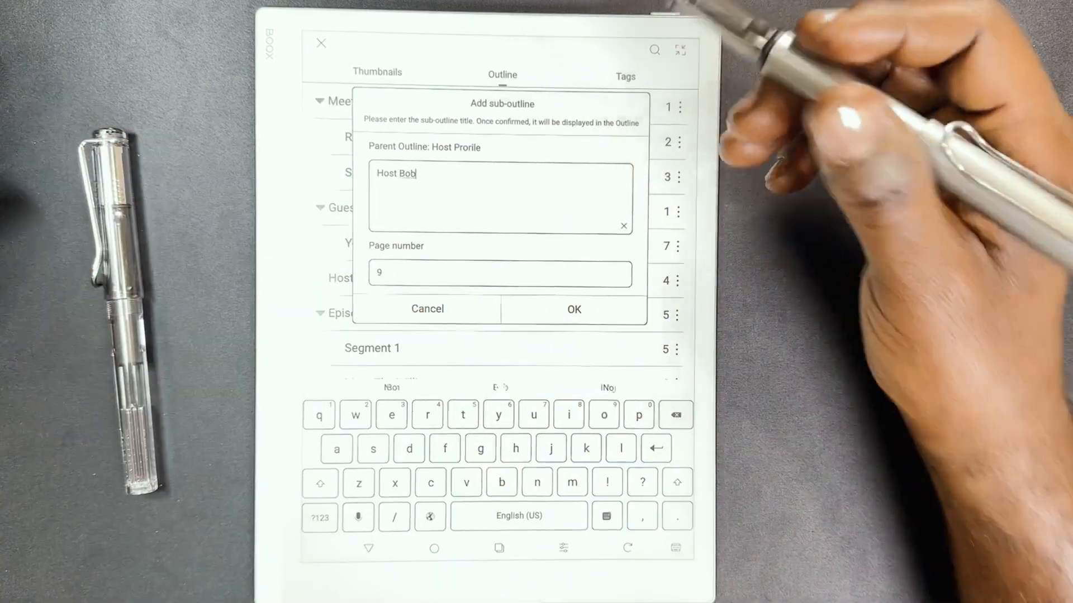
click(573, 308)
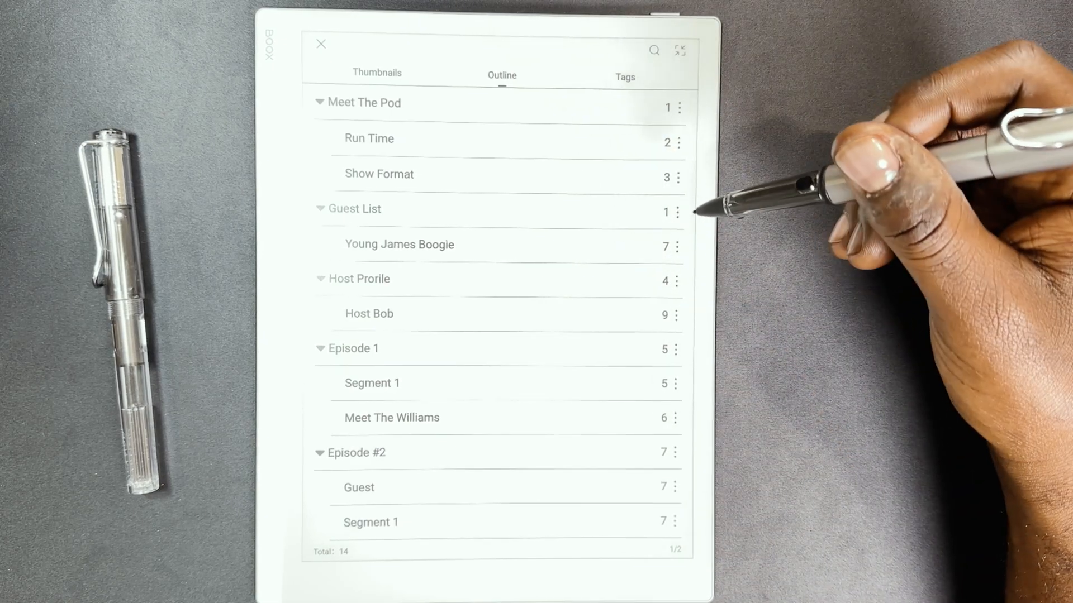
Move page 9 (Host Bob) after page 4 so it becomes page 5, then check the shifted outline numbers
click(377, 72)
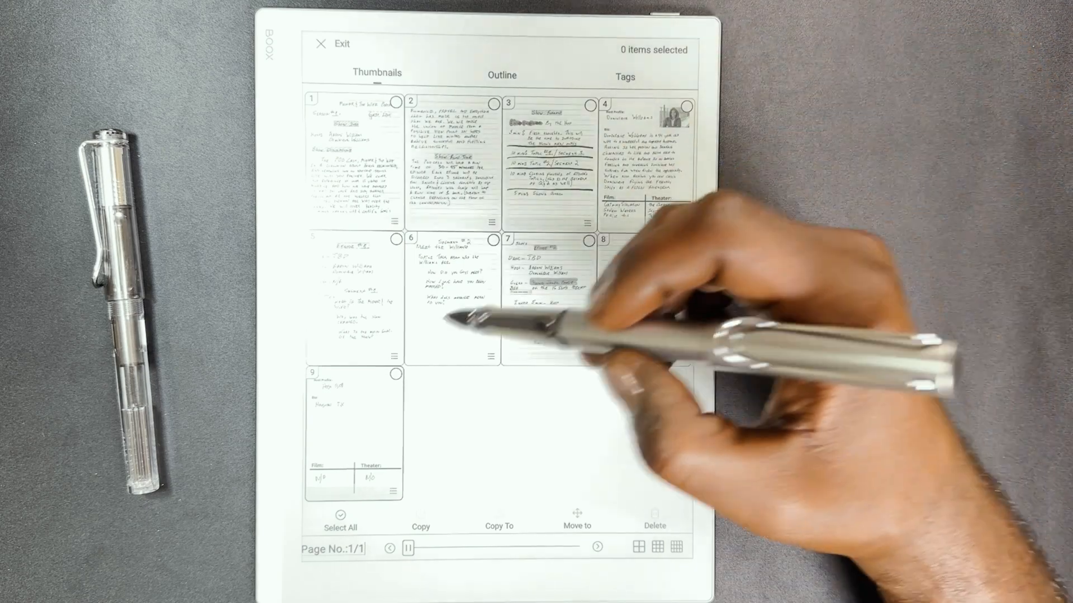
click(396, 374)
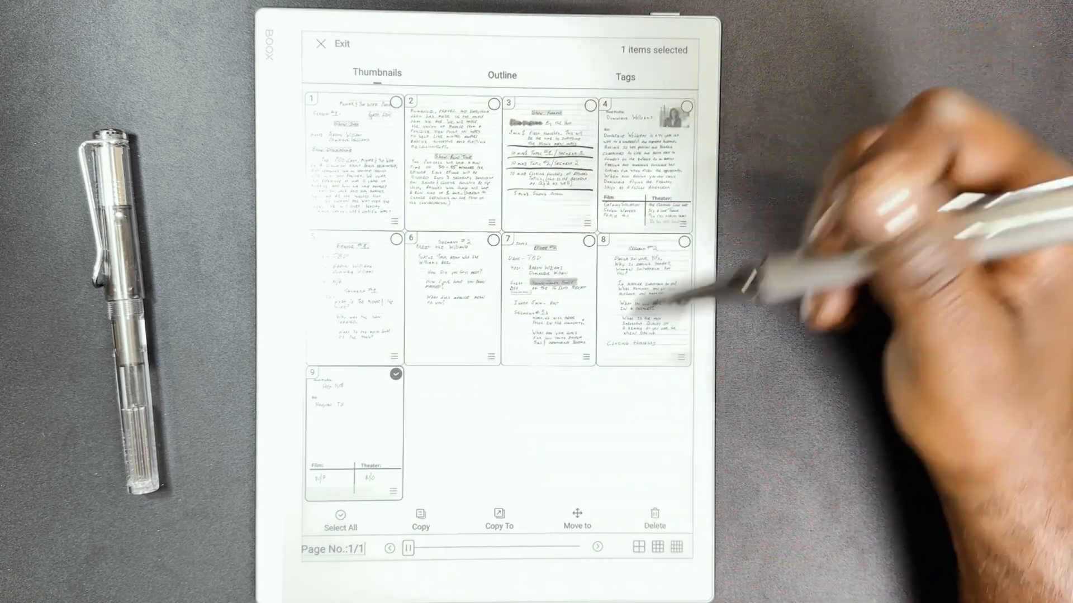
click(576, 517)
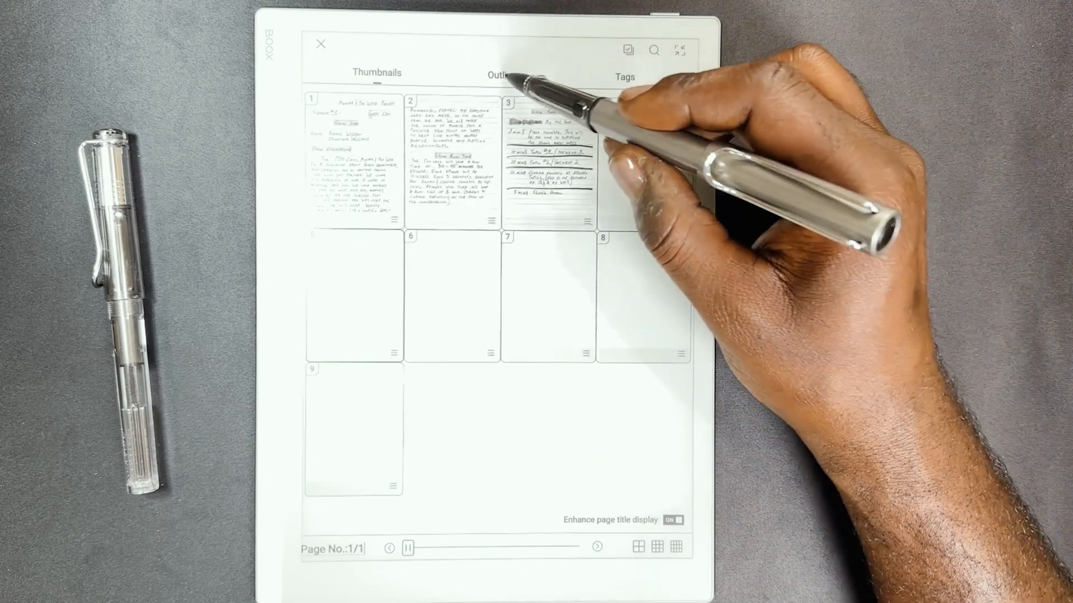
click(501, 75)
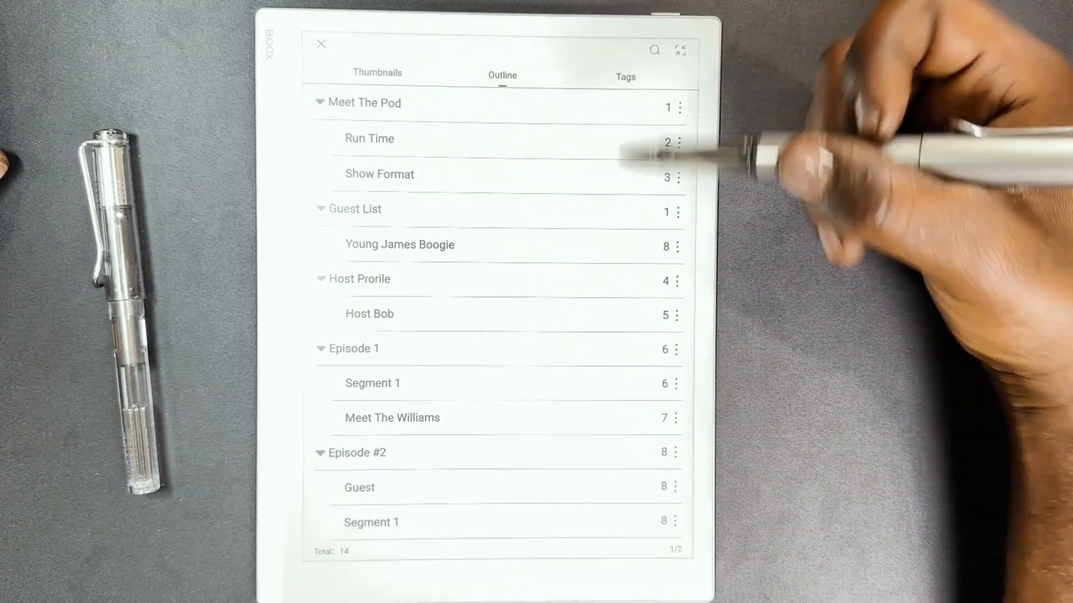
mouse_move(657, 383)
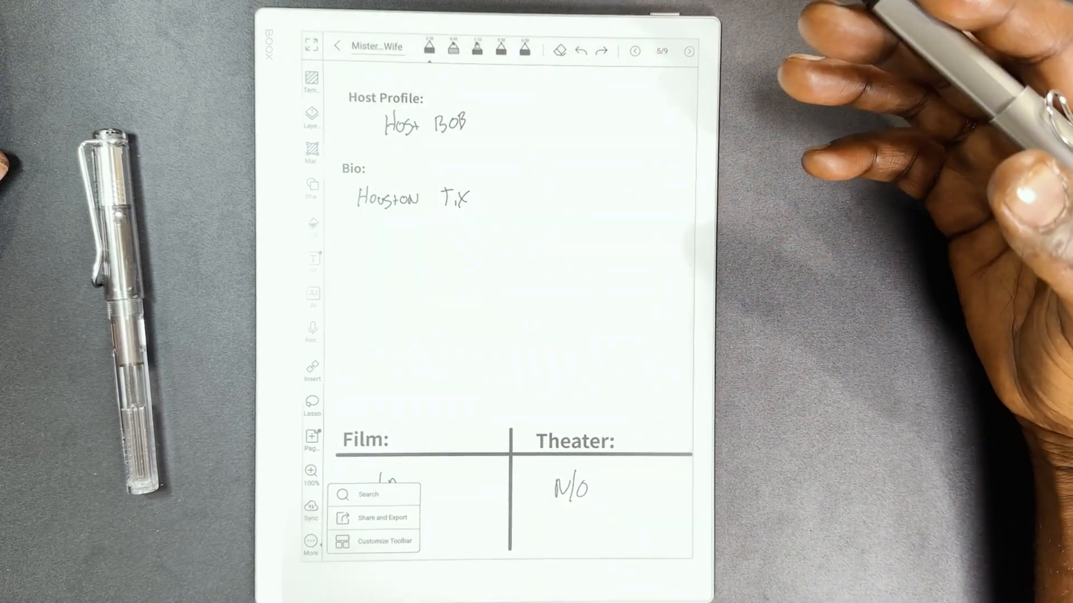
mouse_move(650, 370)
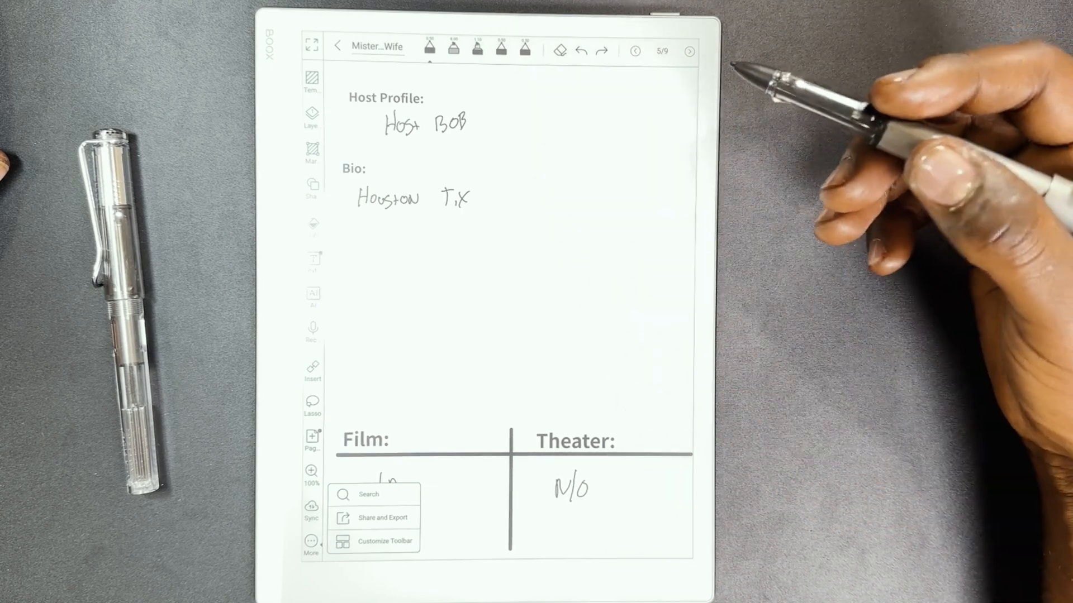
mouse_move(651, 225)
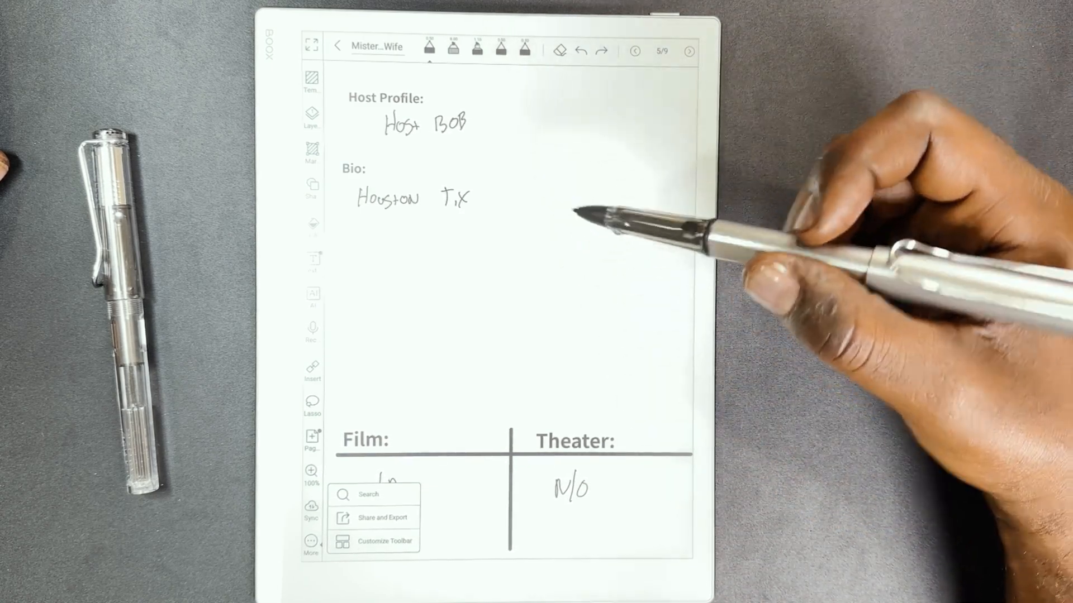
Select all nine pages in Share and Export and export them as a vector PDF
click(313, 438)
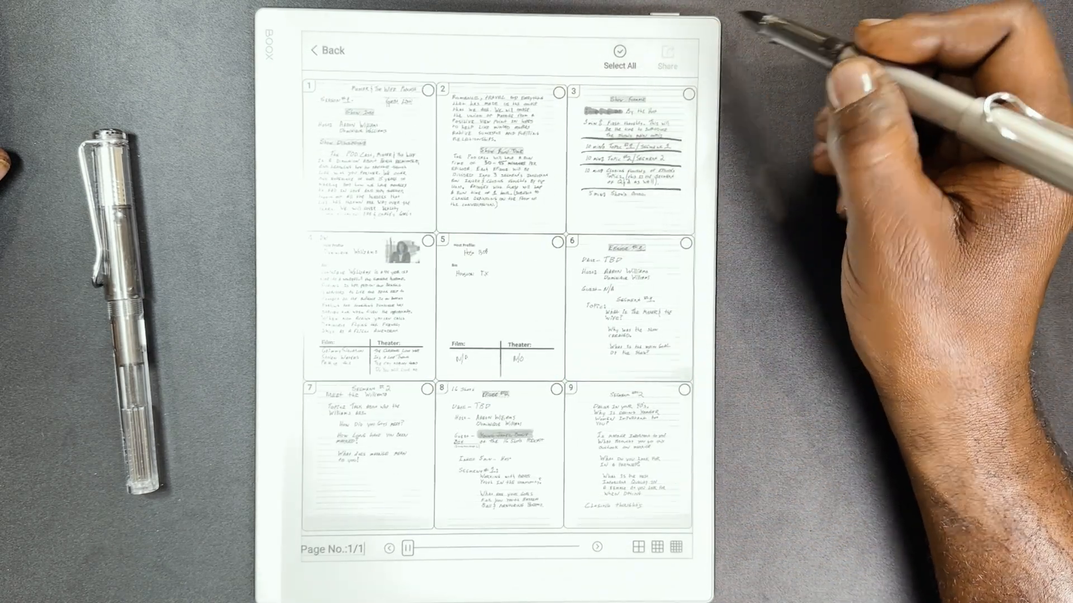
click(618, 55)
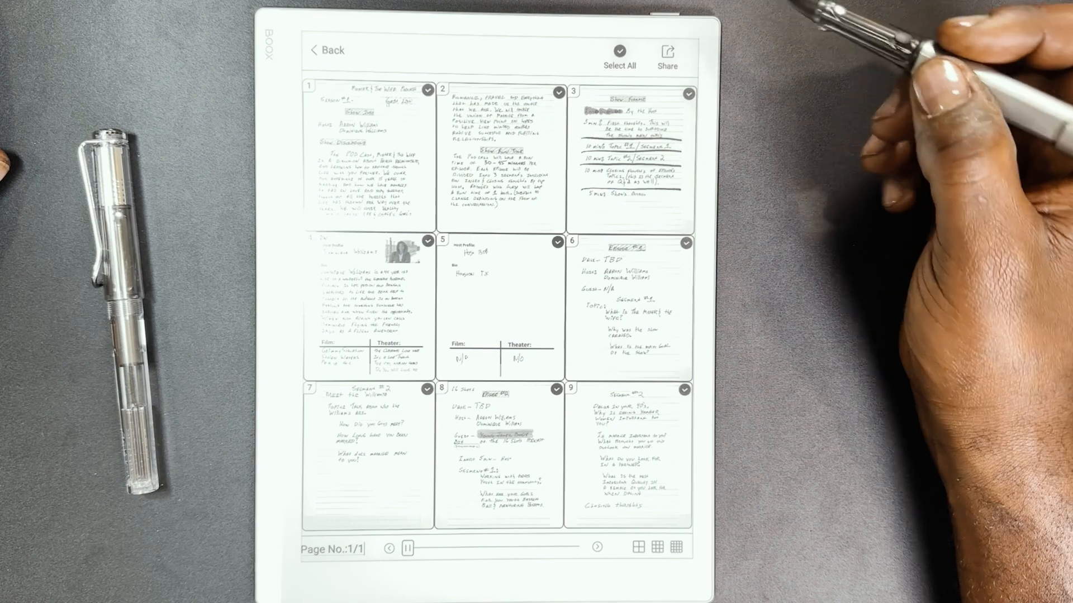
click(666, 53)
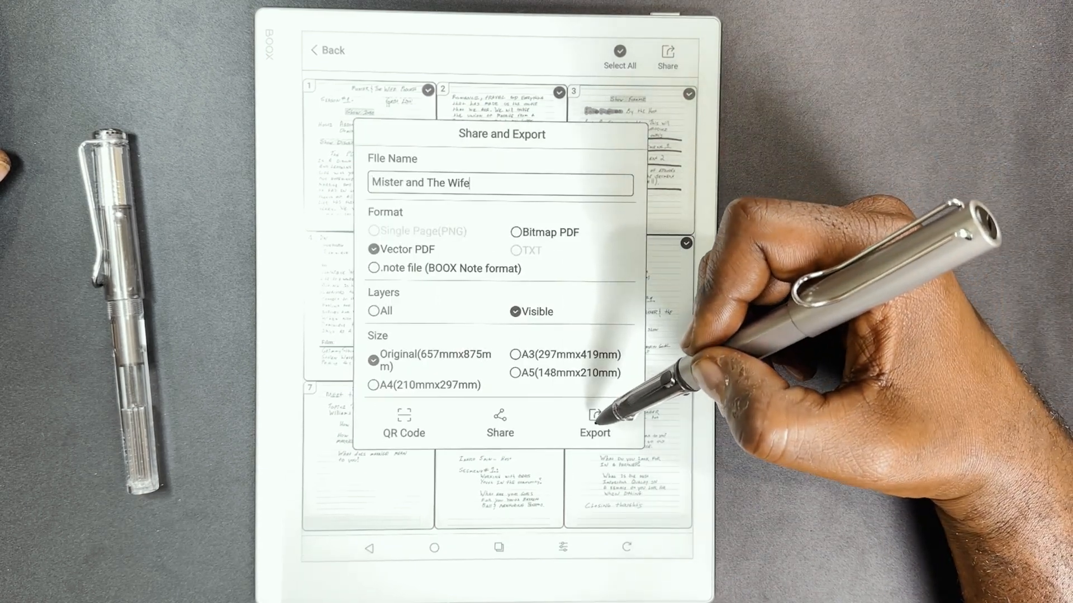
click(594, 421)
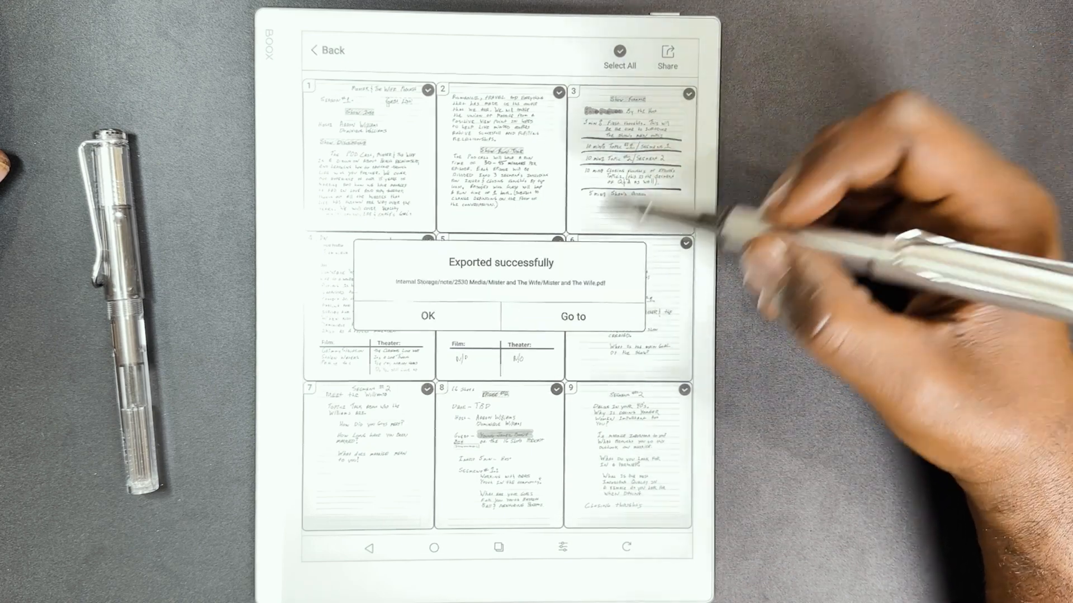
Go to the export folder and open the Mister and The Wife PDF
click(572, 316)
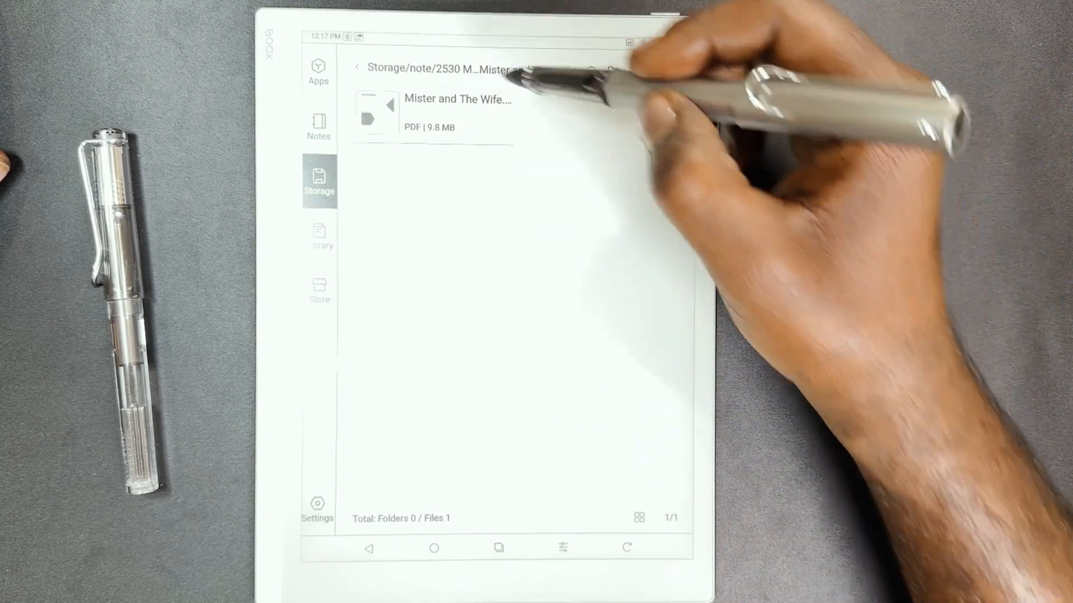
click(432, 115)
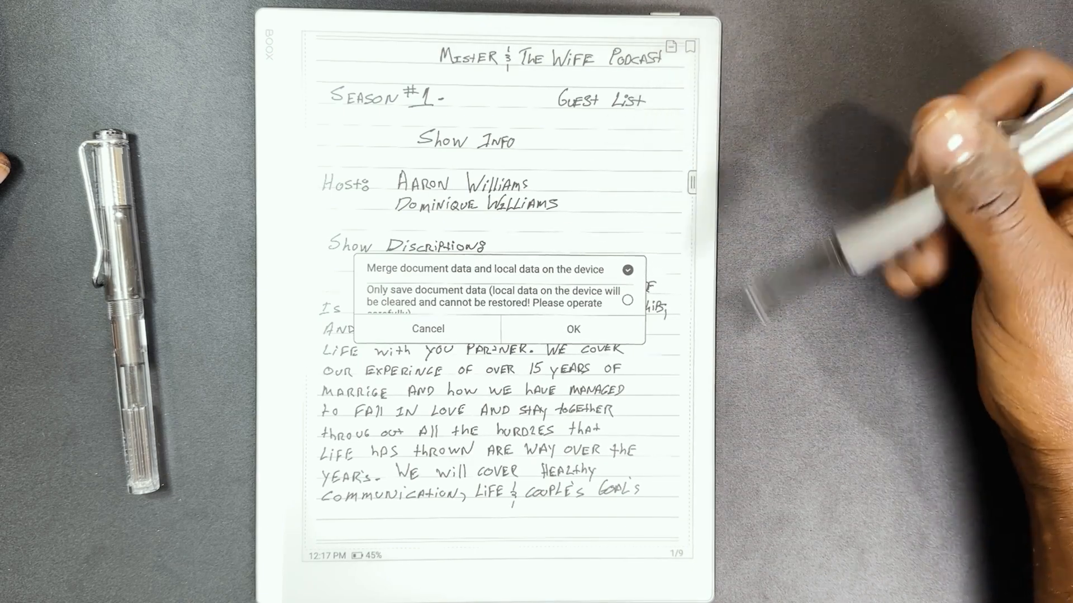
click(573, 329)
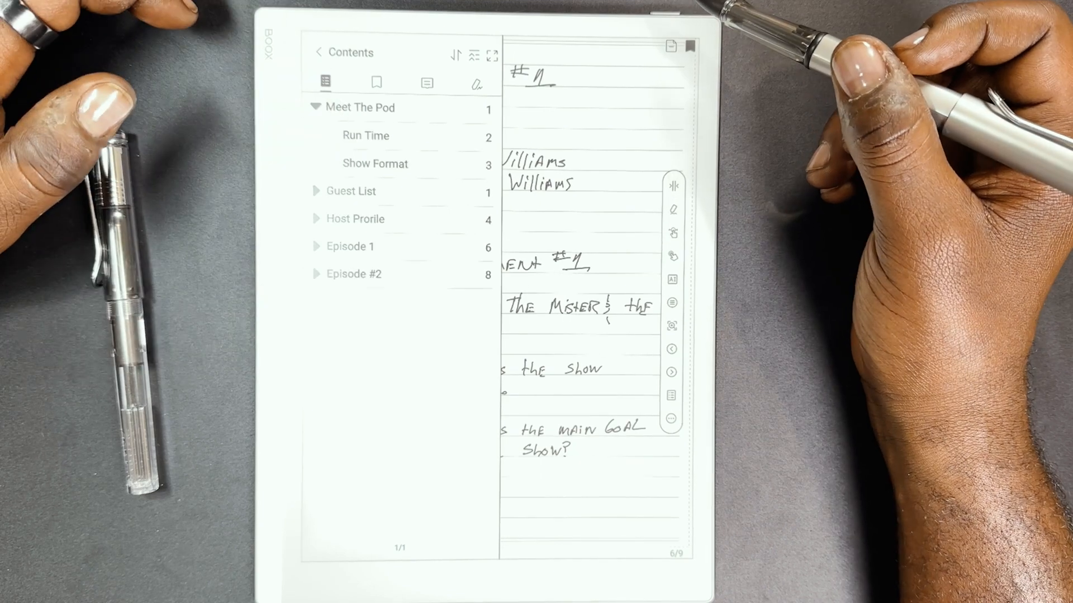
Expand the Guest List, Host Prorile and Episode #2 entries in the contents
click(315, 192)
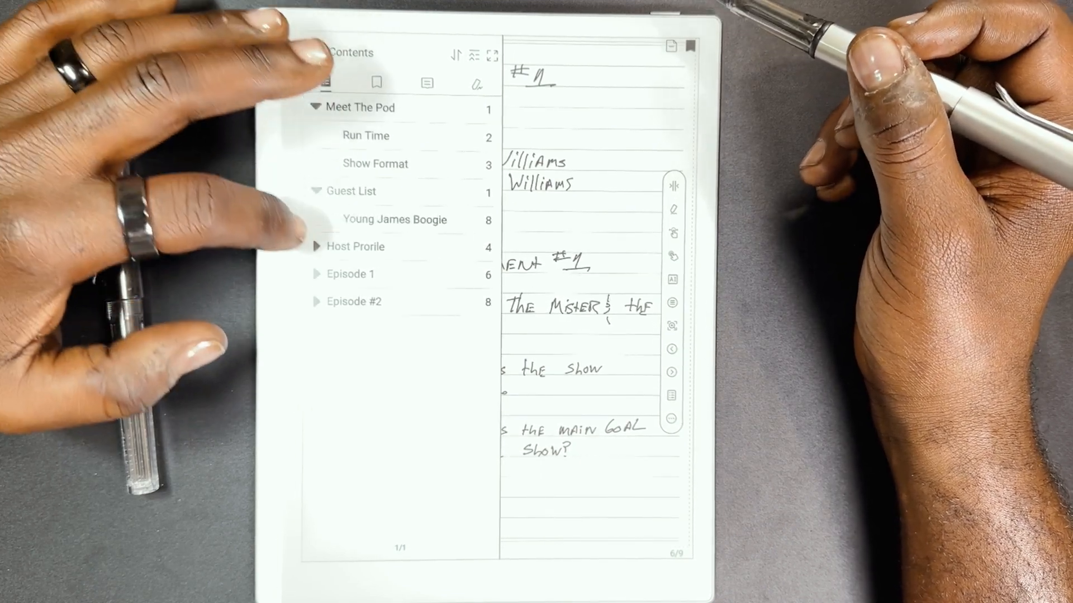
click(316, 246)
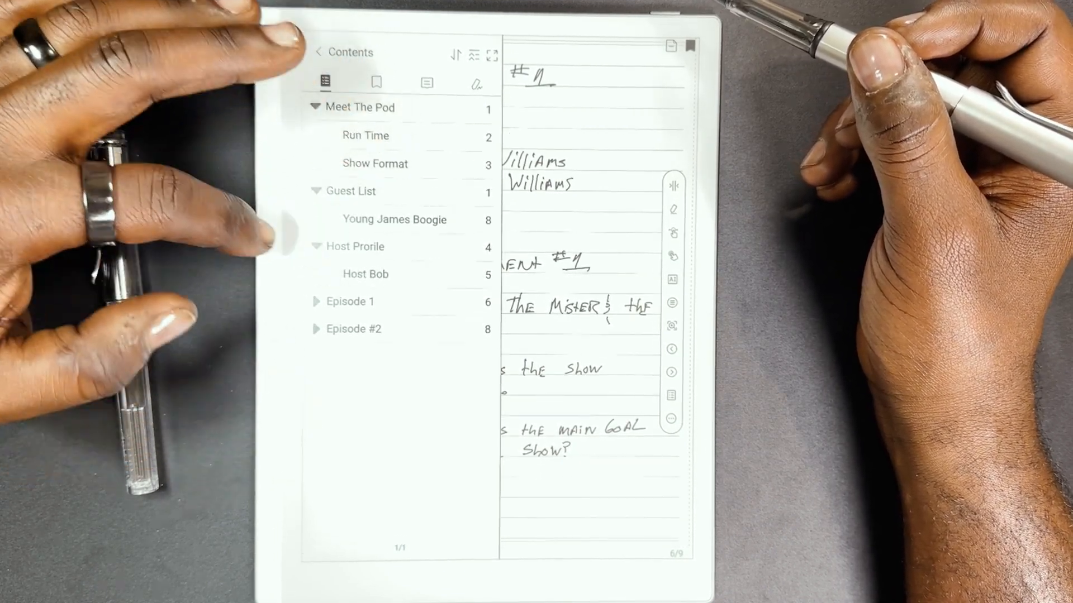
click(316, 301)
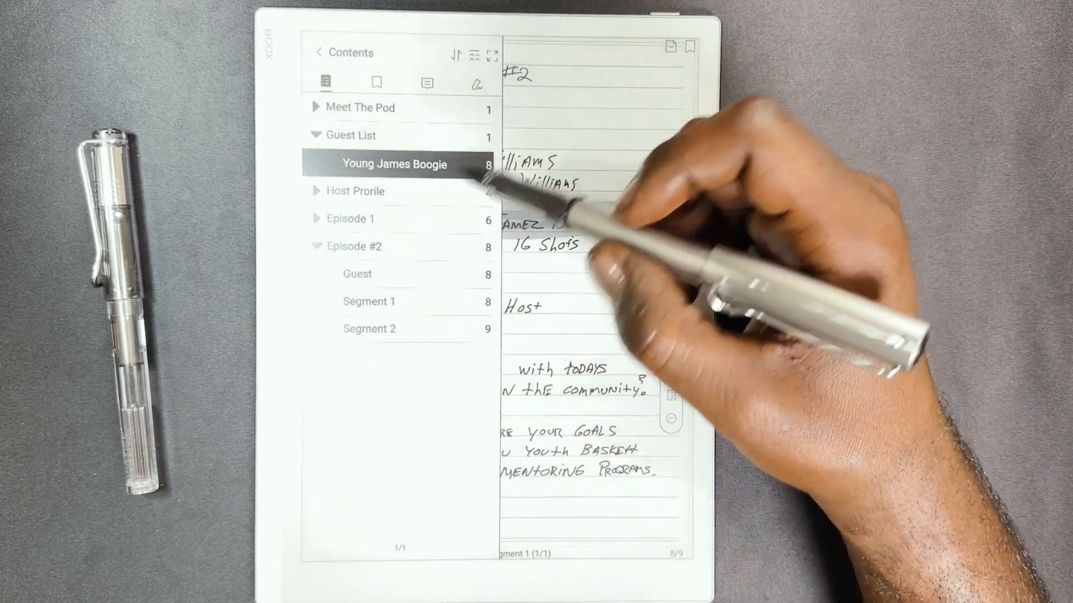
Jump to the Young James Boogie page, then to Episode #2's Segment 1 page
click(368, 302)
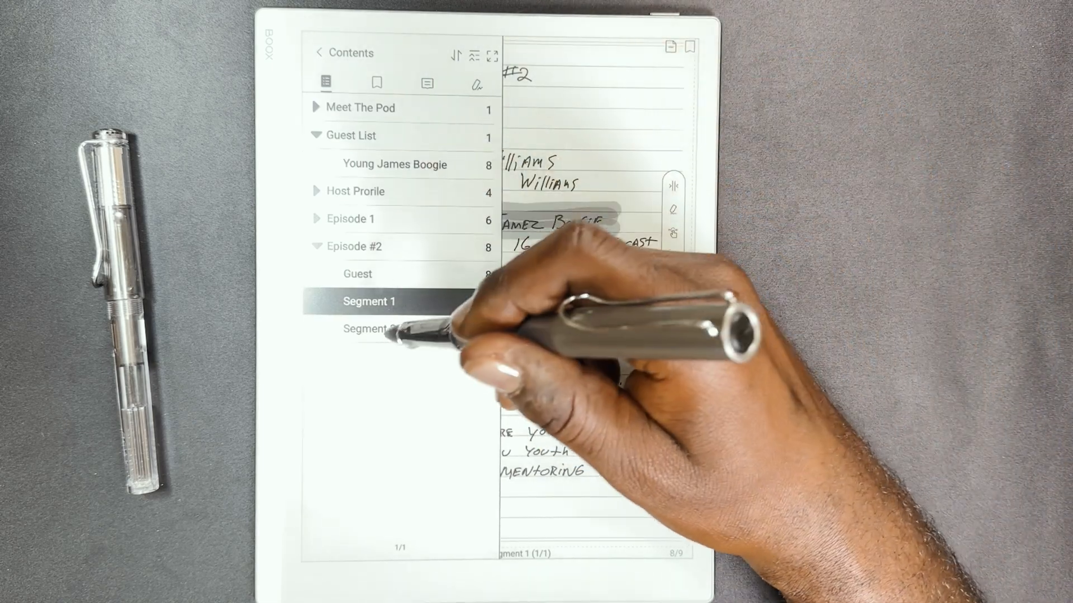
click(370, 329)
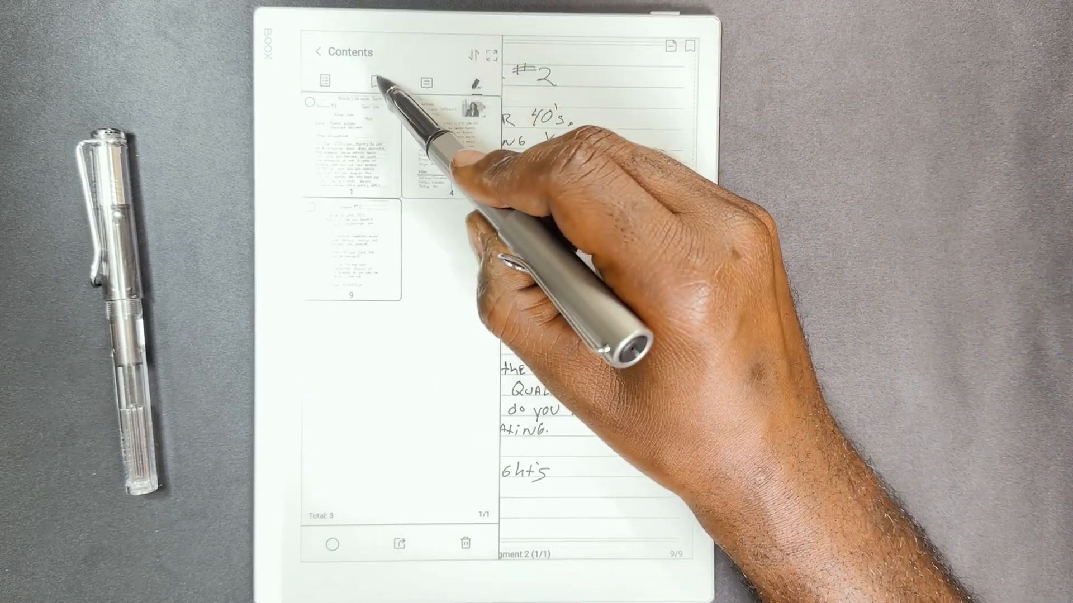
Show the bookmark list with Run Time on page 2 and Guest List on page 6
click(375, 82)
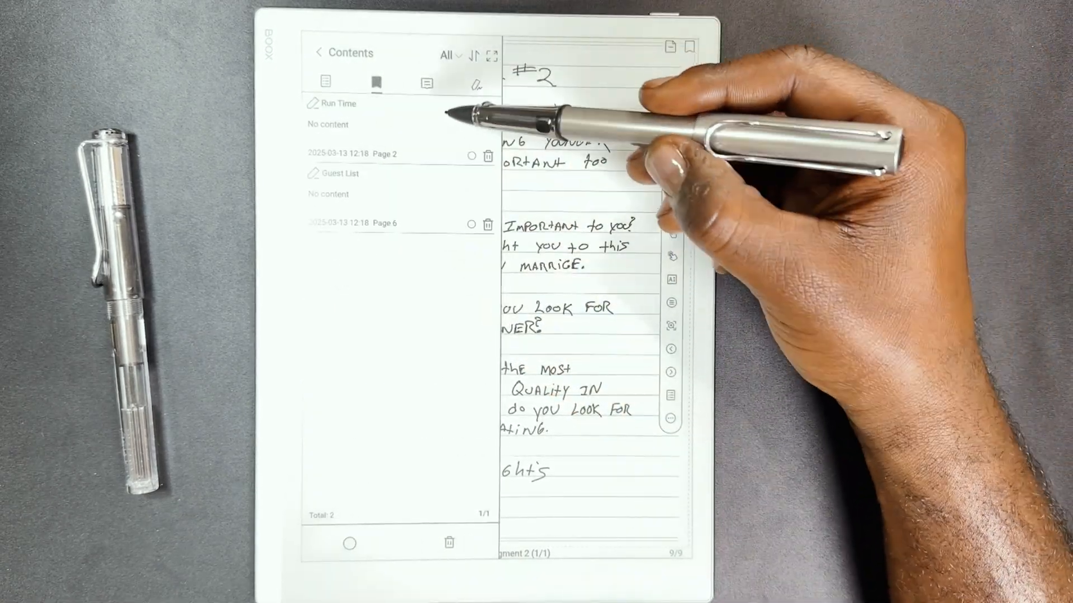